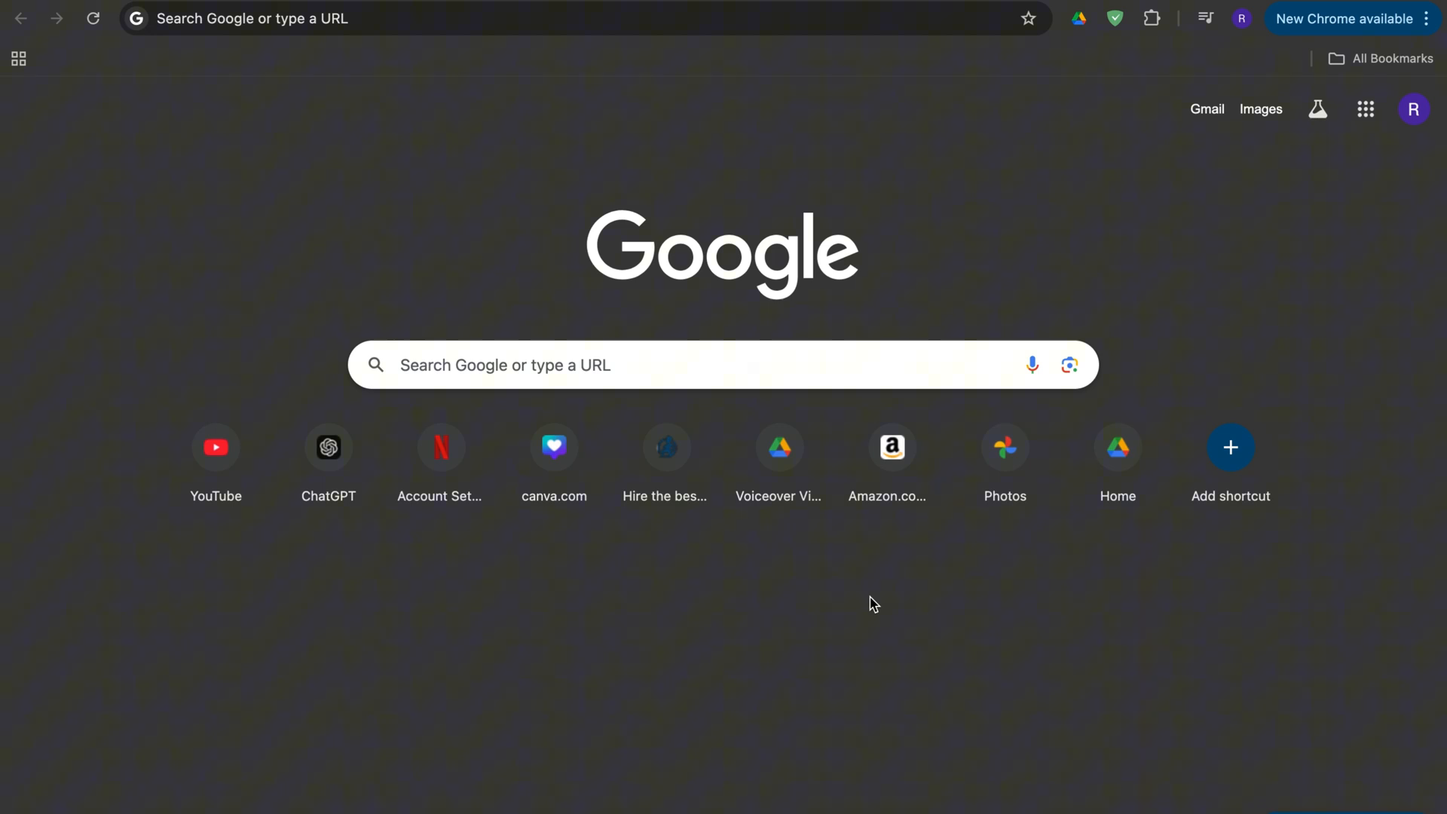
mouse_move(436, 18)
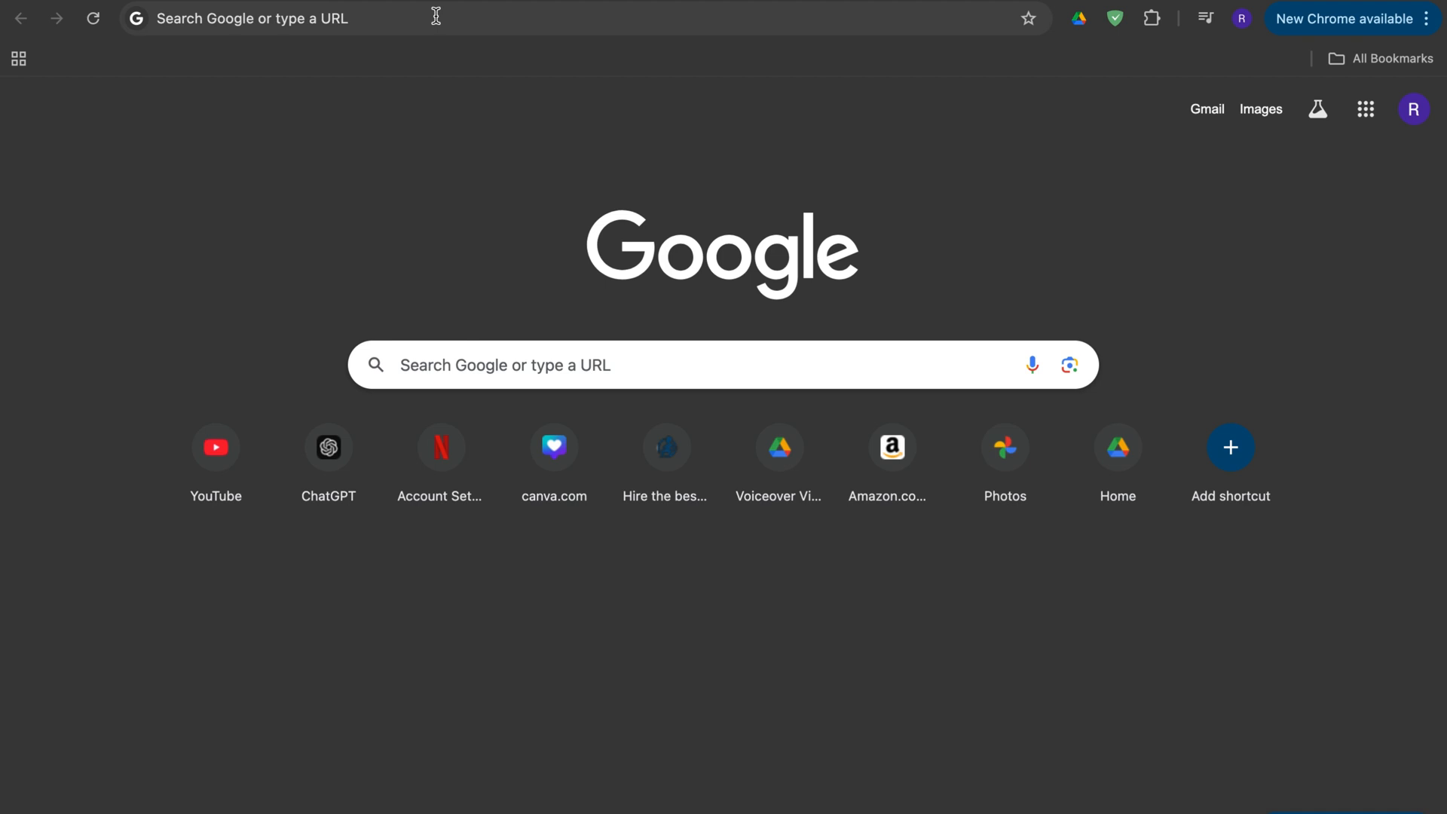
- Search Google for the Apple Store from the address bar
left_click(277, 18)
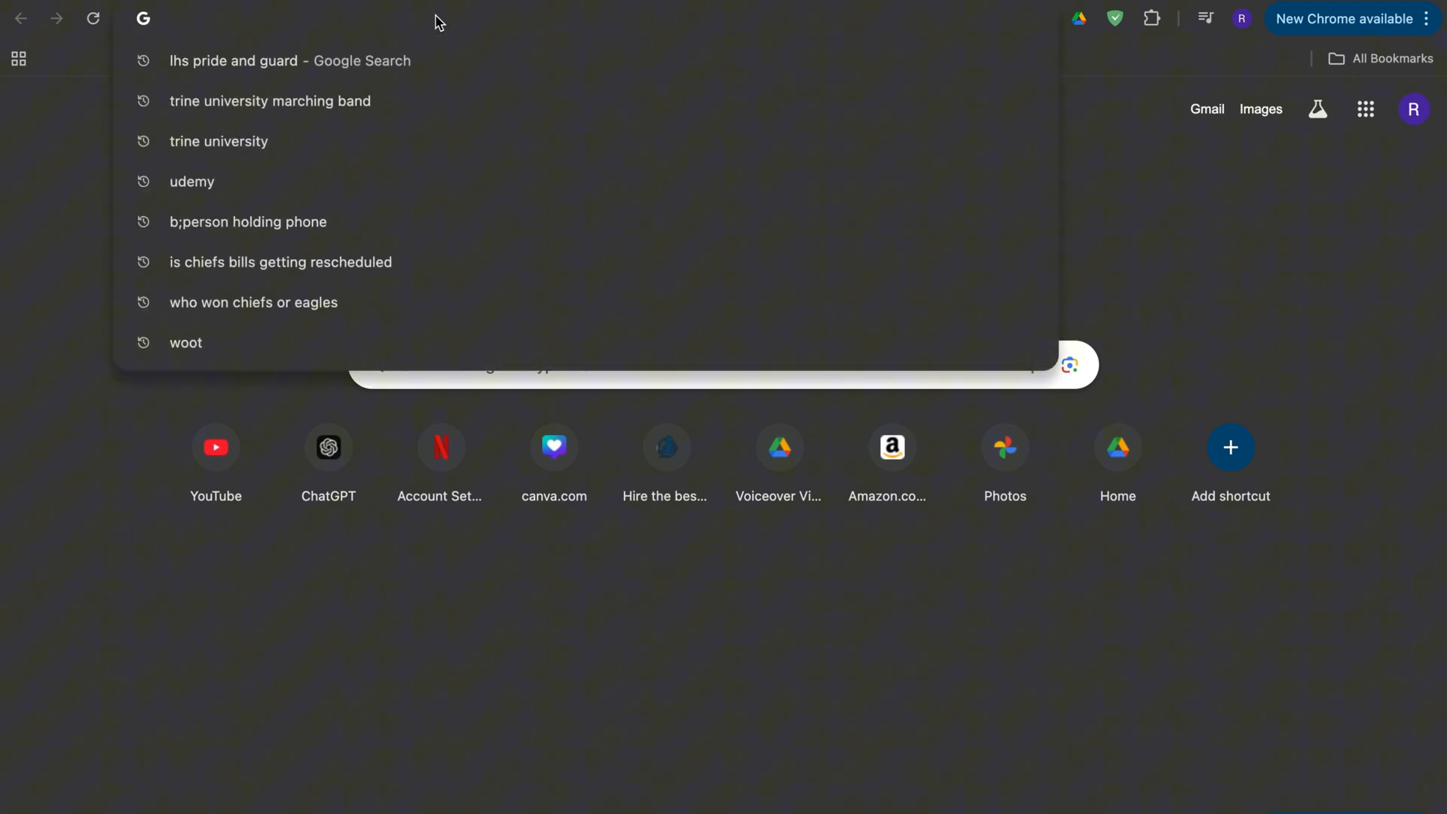
type("aapple store onlin")
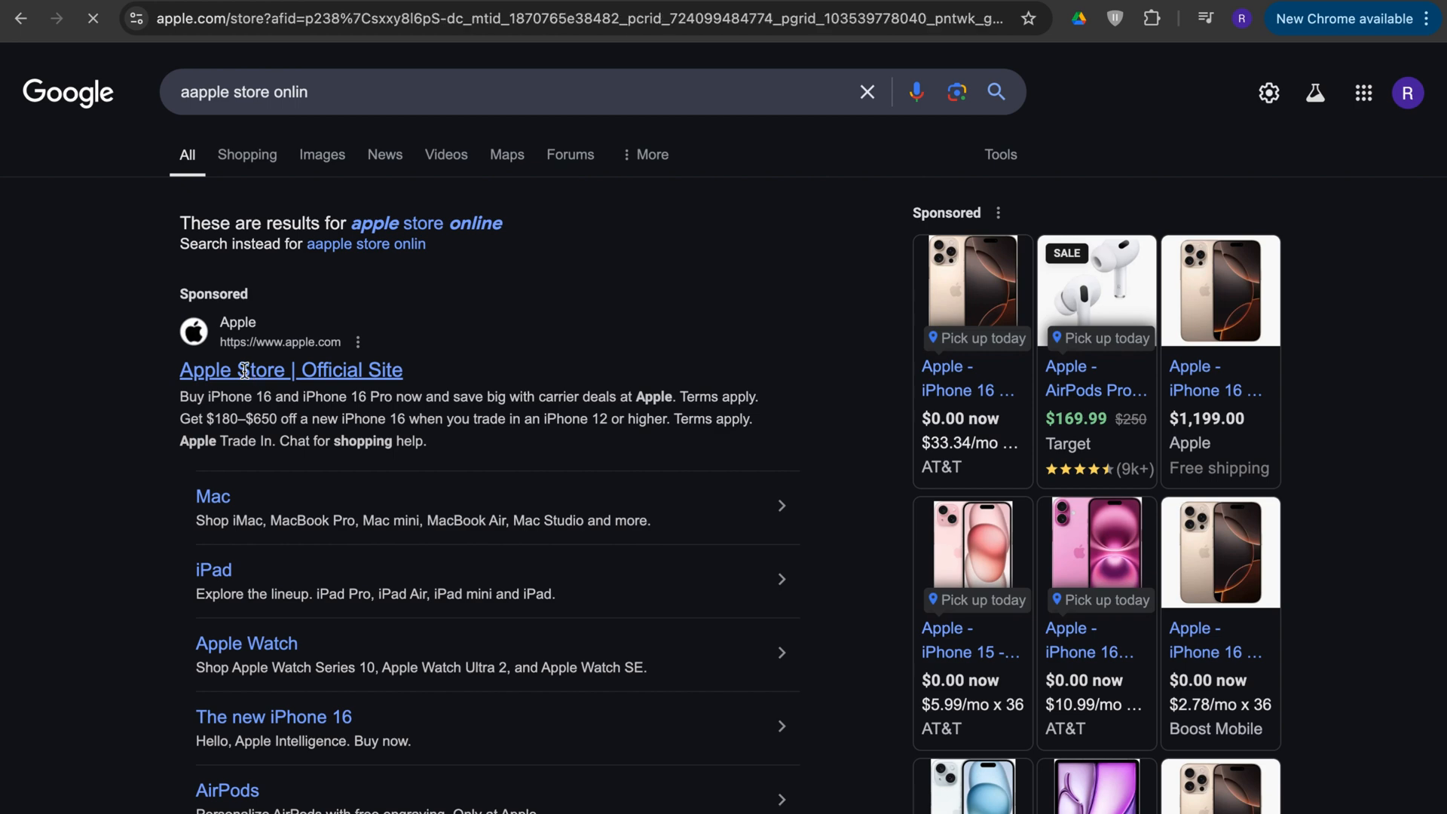
- Go from the Apple Store result through the iPhone section to the iPhone 16 Pro page
left_click(291, 369)
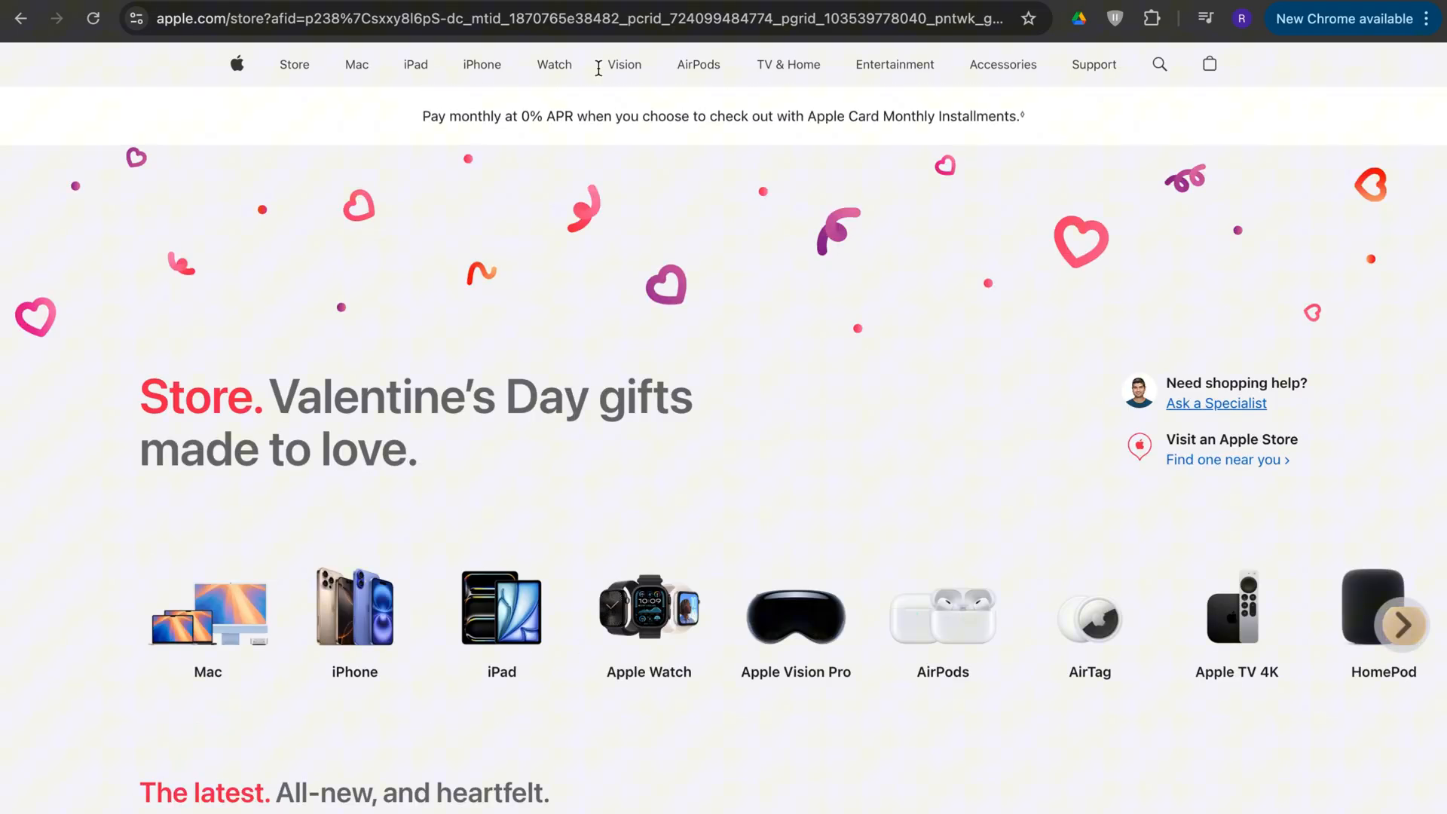
left_click(481, 65)
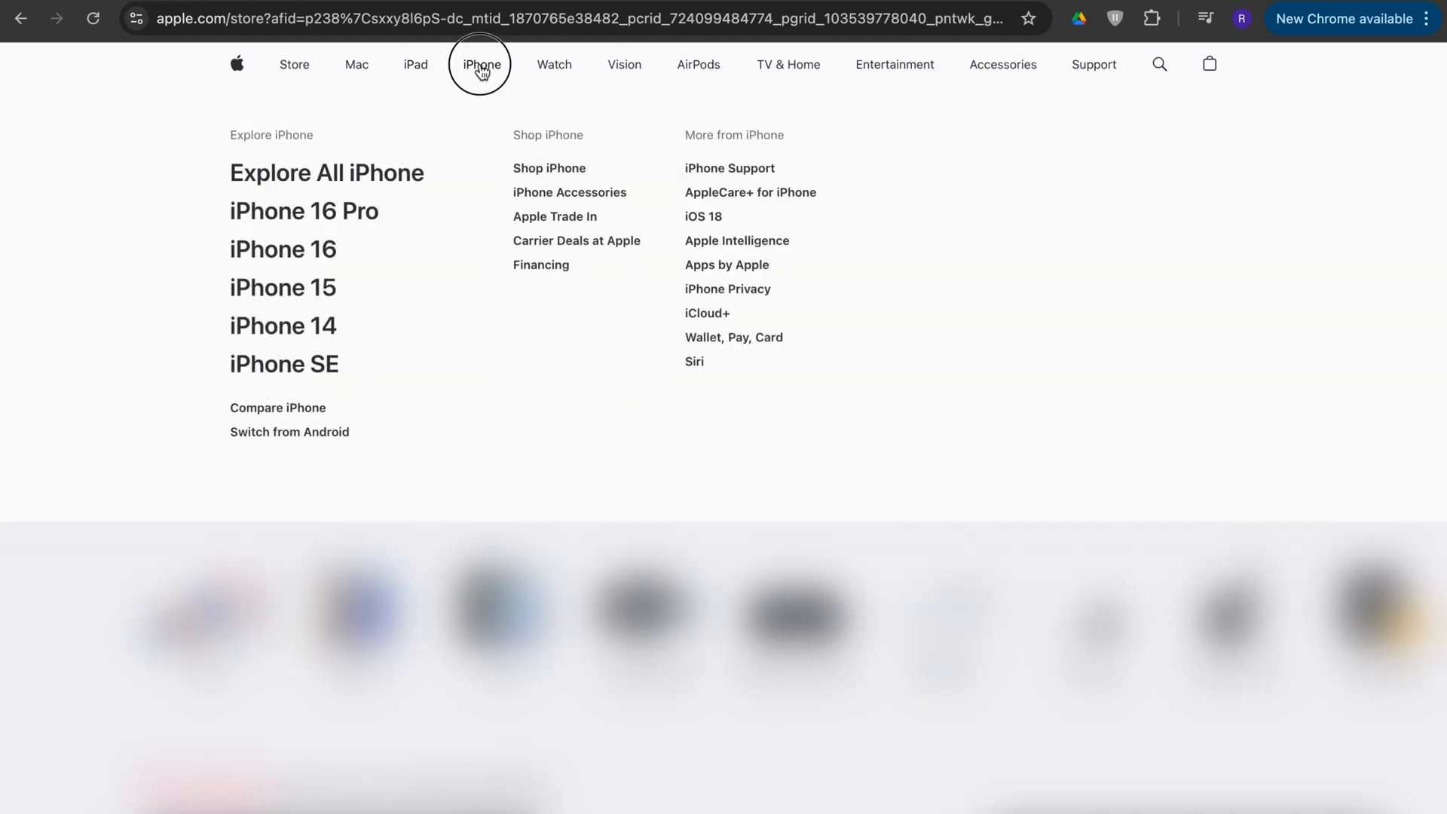
left_click(481, 65)
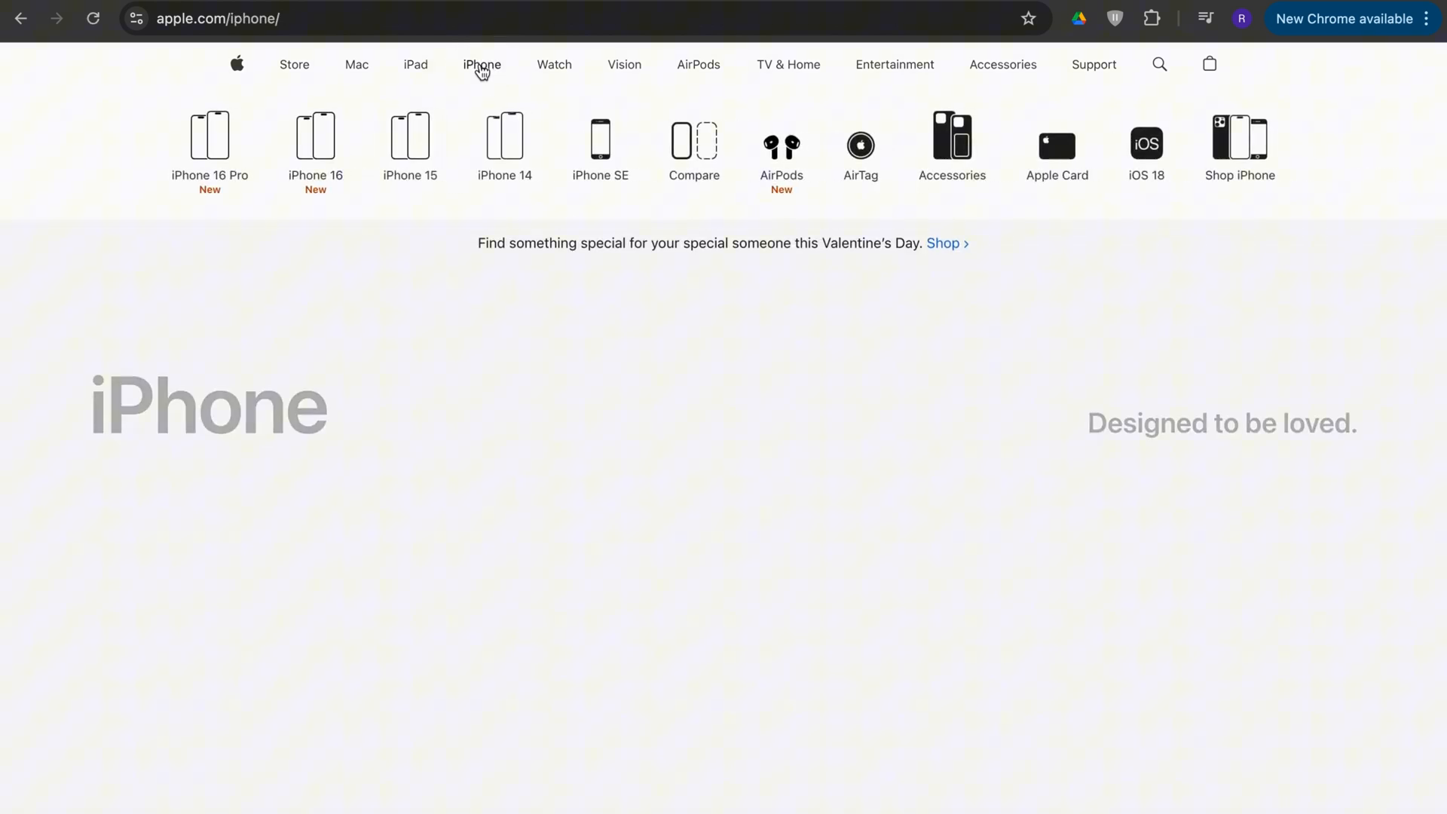
left_click(208, 144)
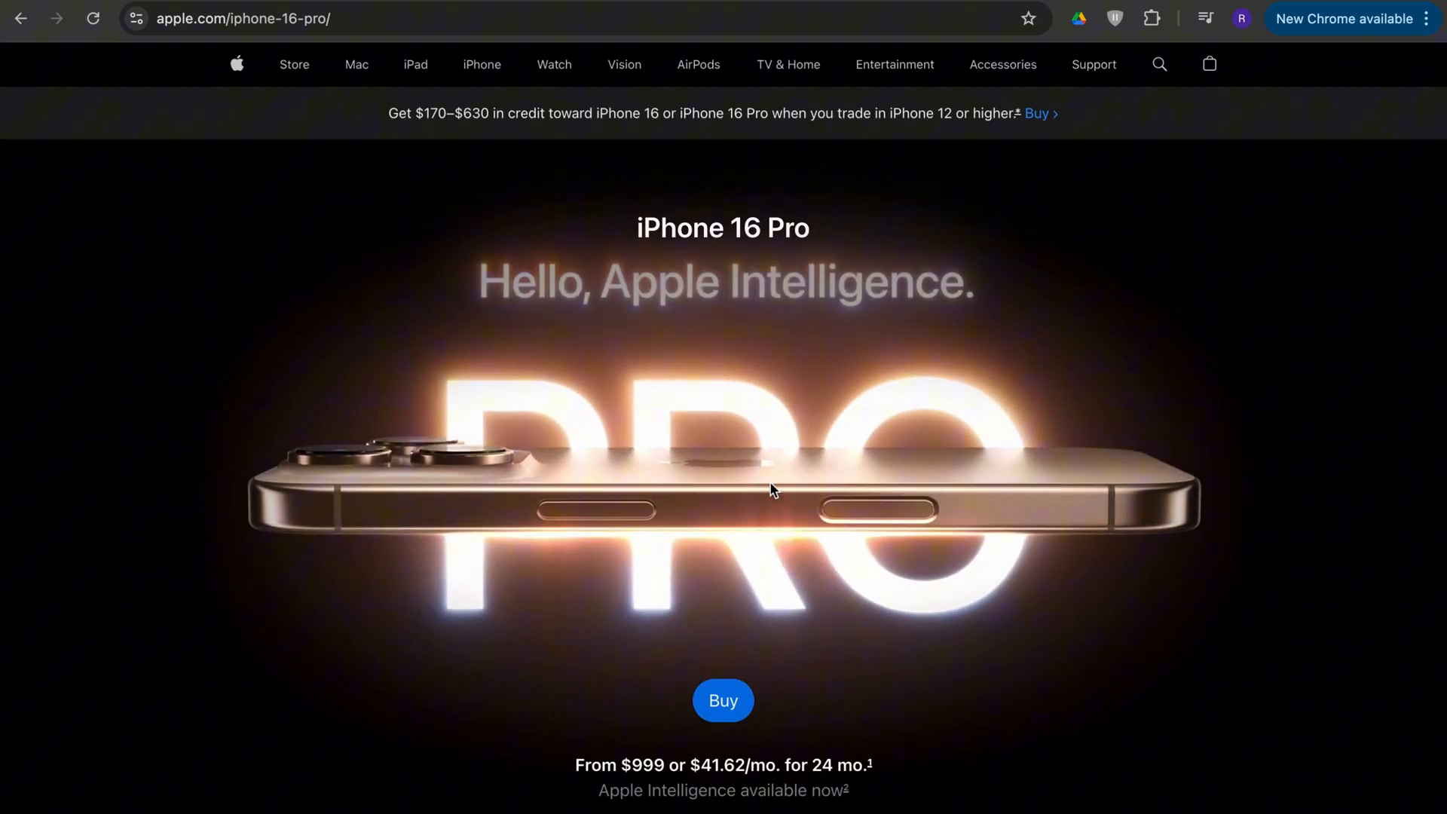
scroll("down", 3)
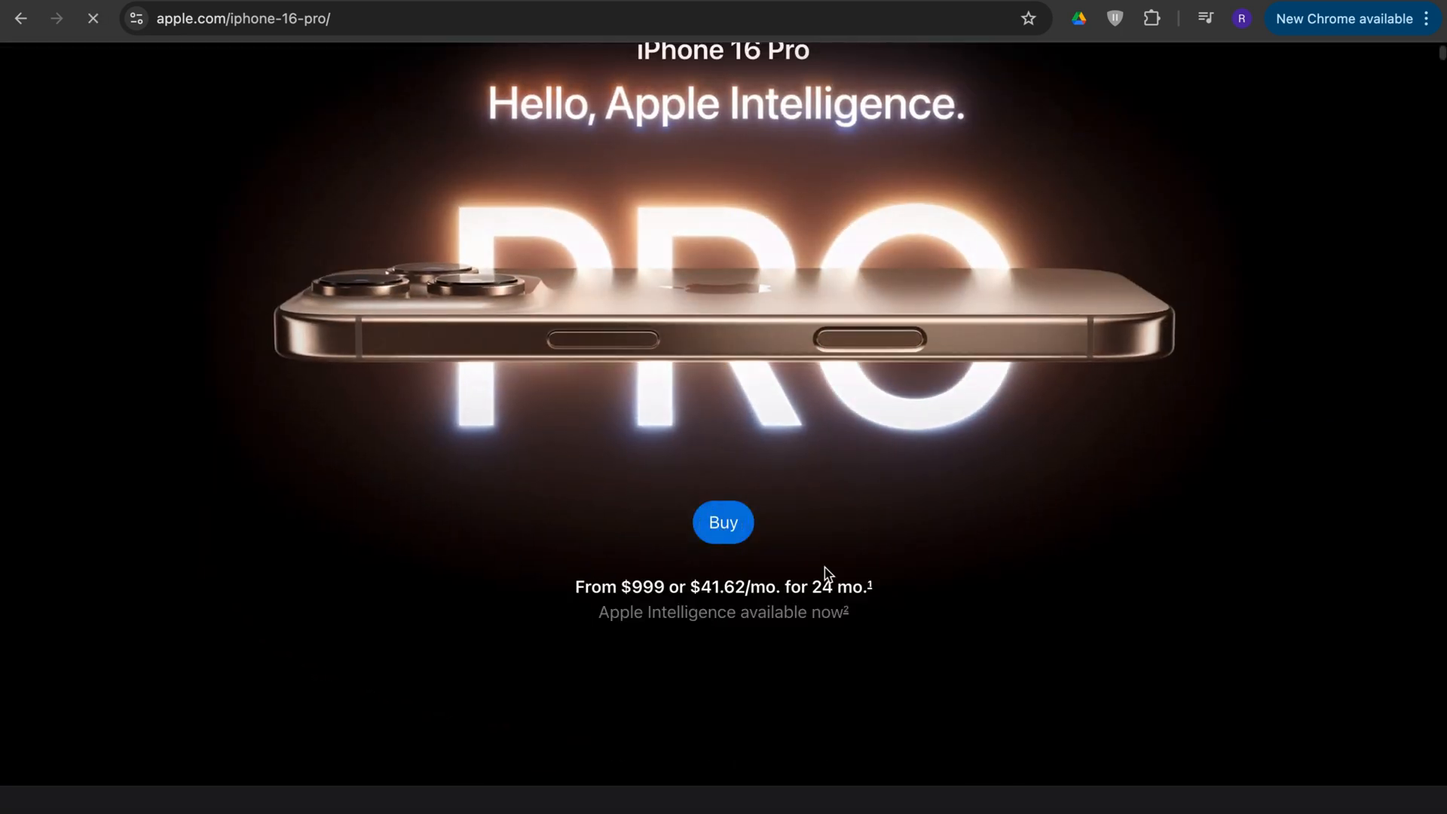
- Start buying an iPhone 16 Pro Max 1TB Black Titanium, unlocked to connect a carrier later
left_click(722, 523)
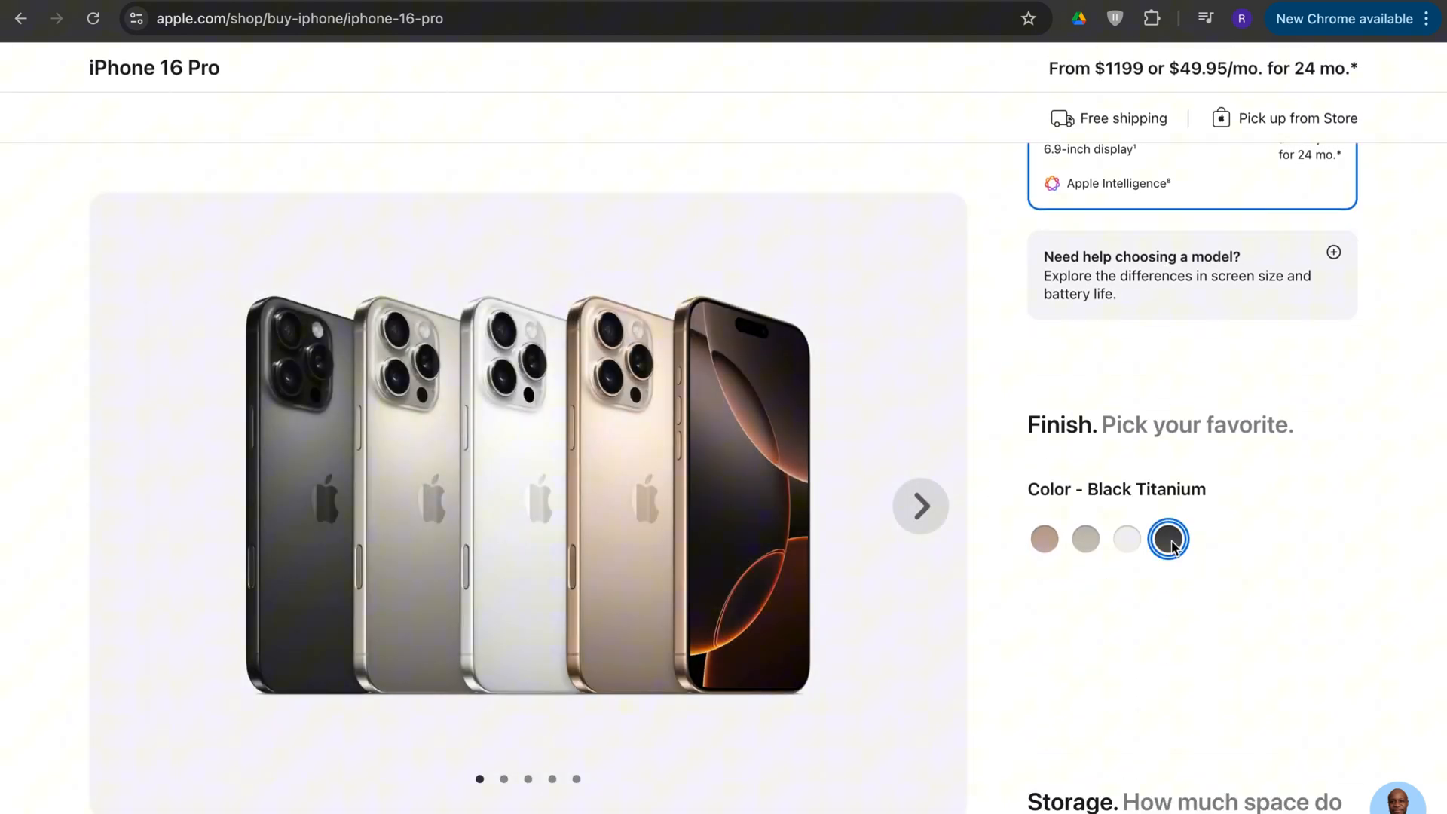
scroll("down", 3)
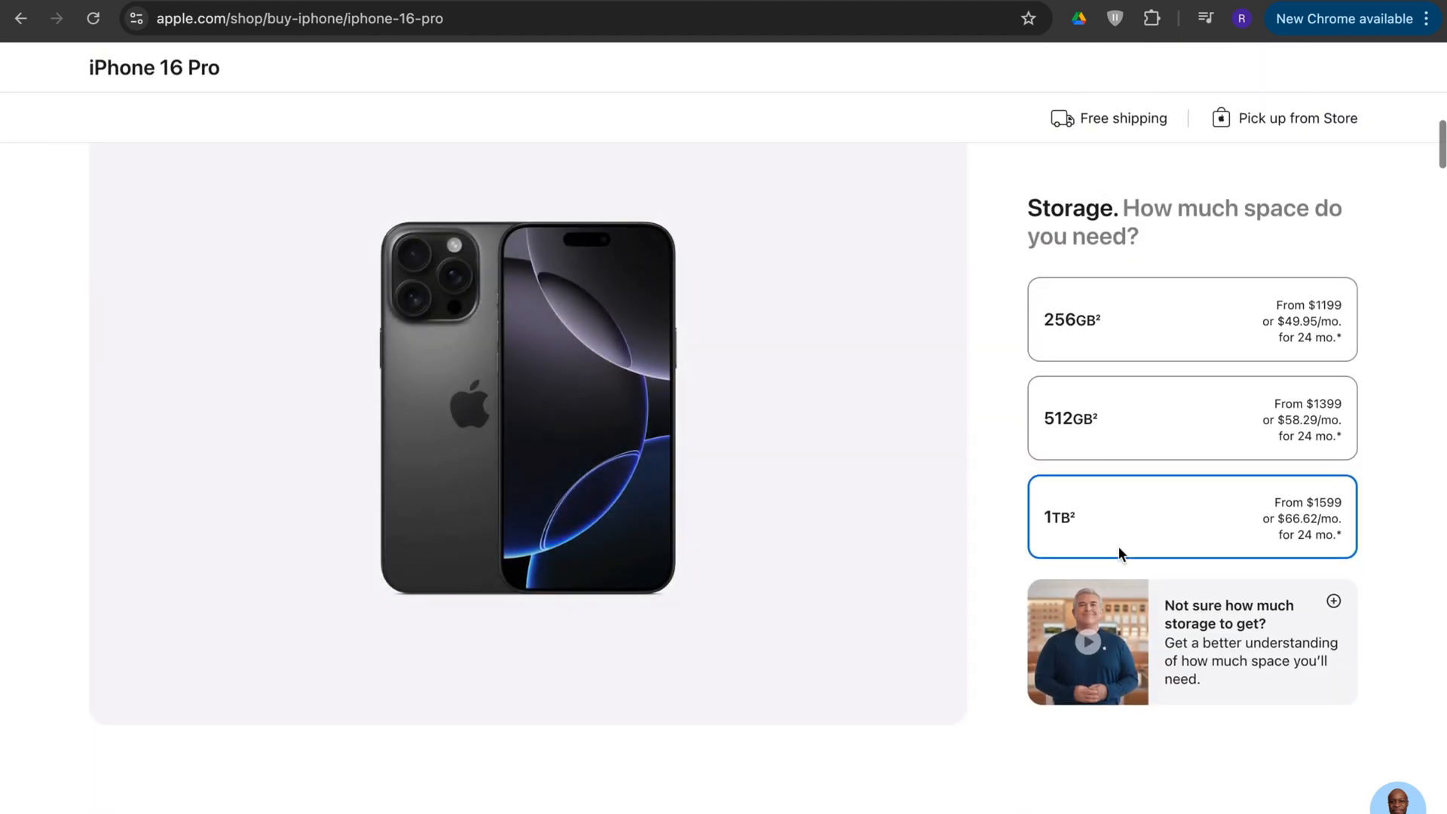
scroll("down", 3)
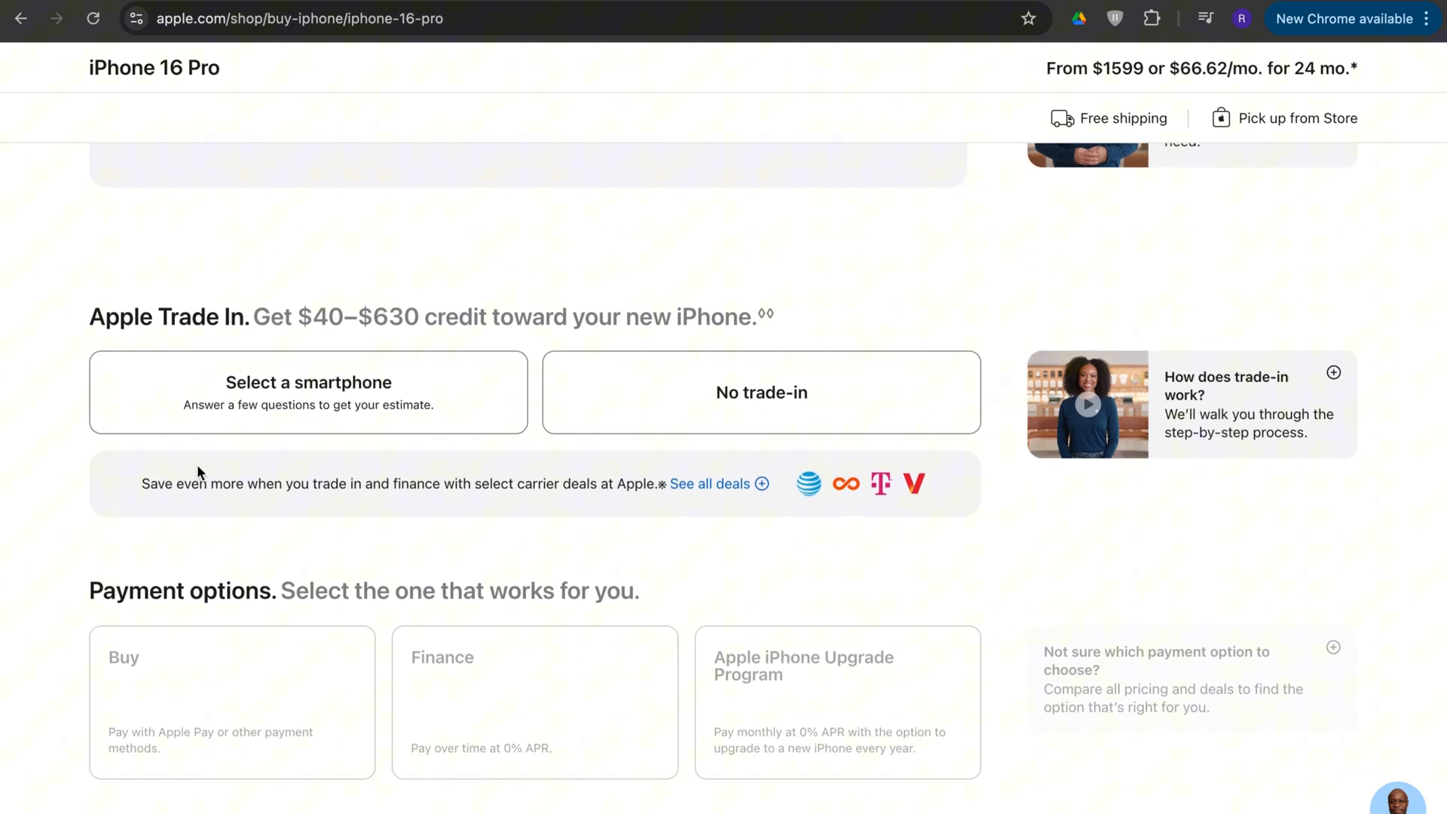
mouse_move(358, 410)
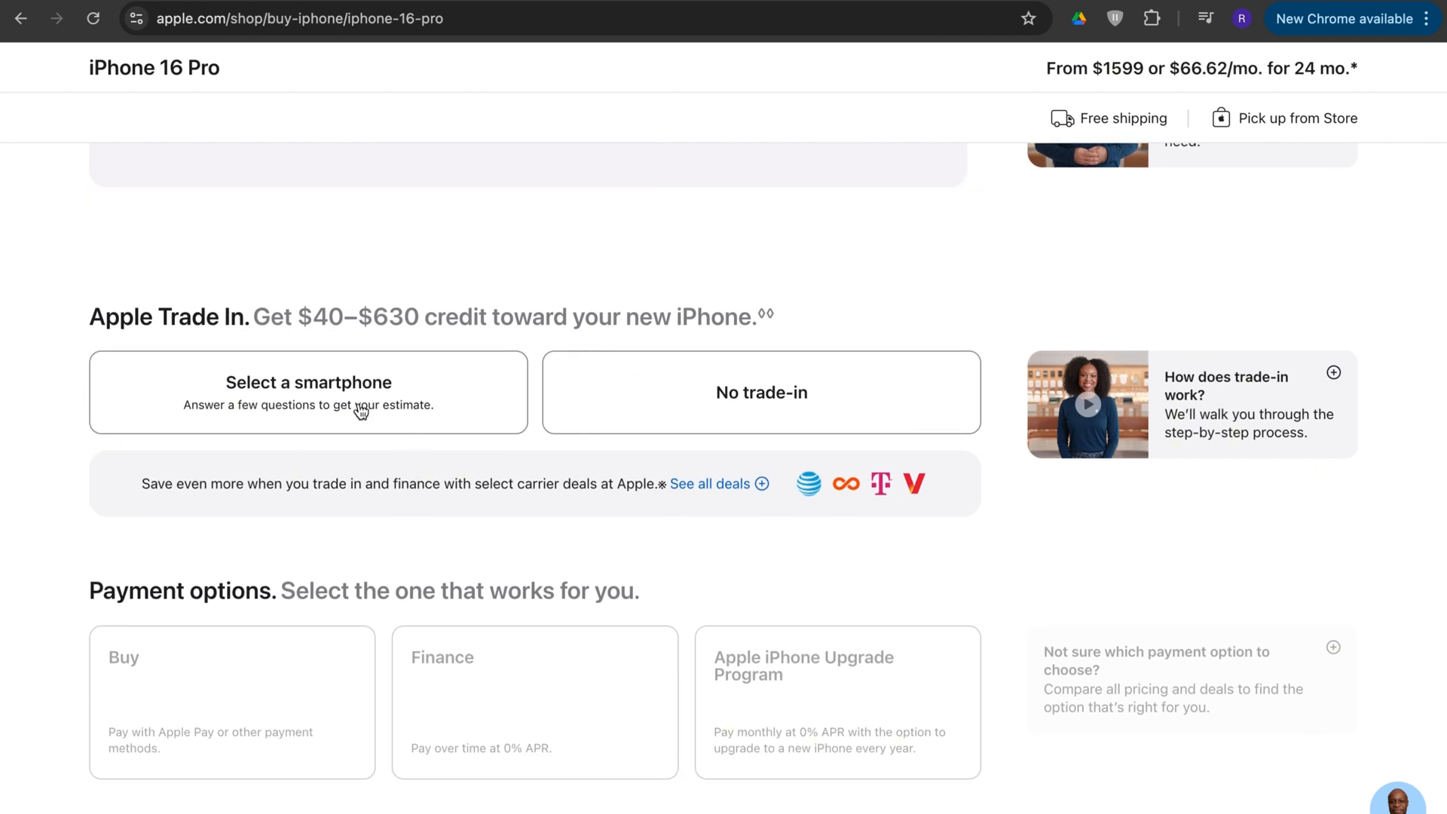
scroll("down", 3)
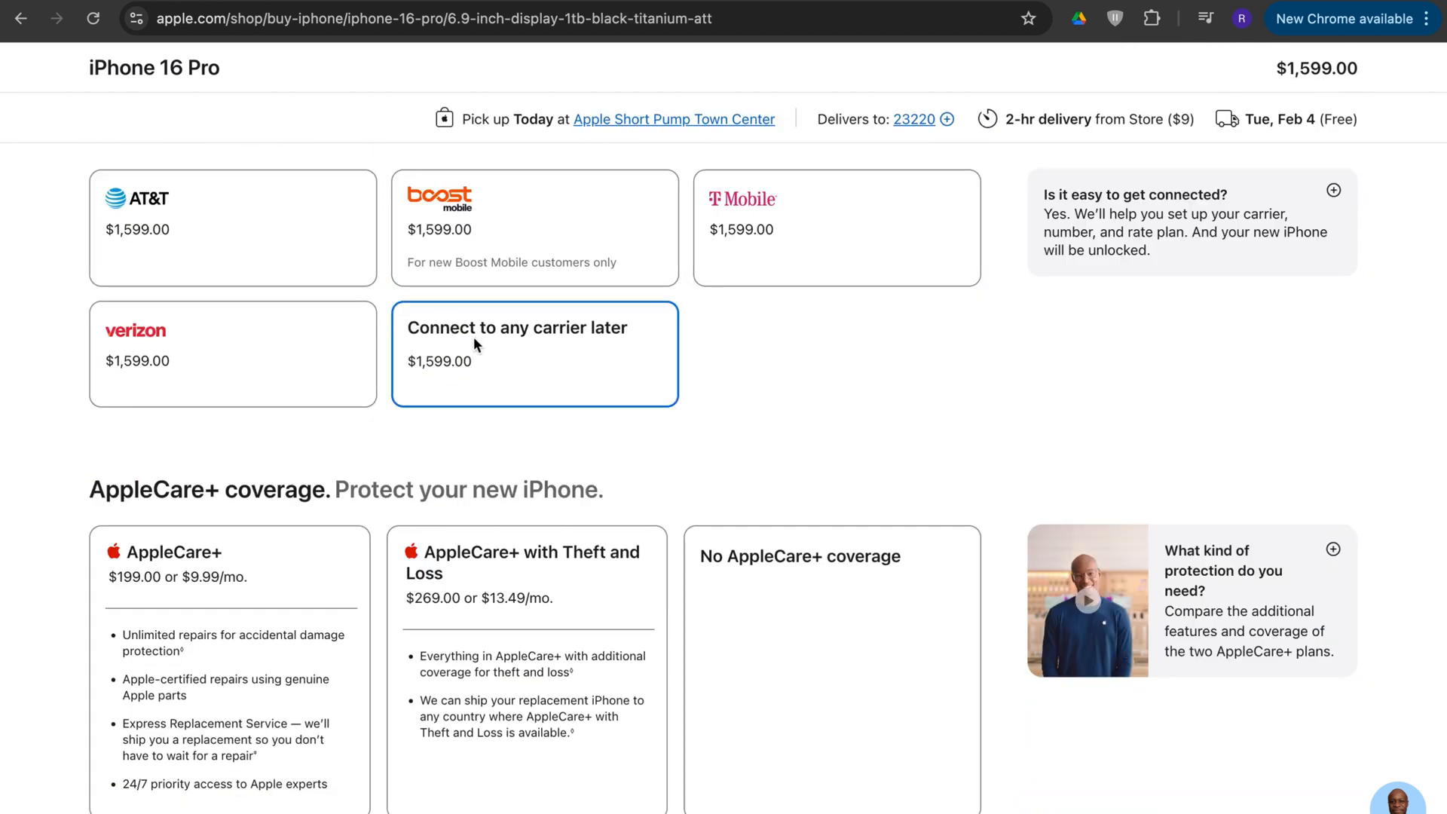
left_click(517, 327)
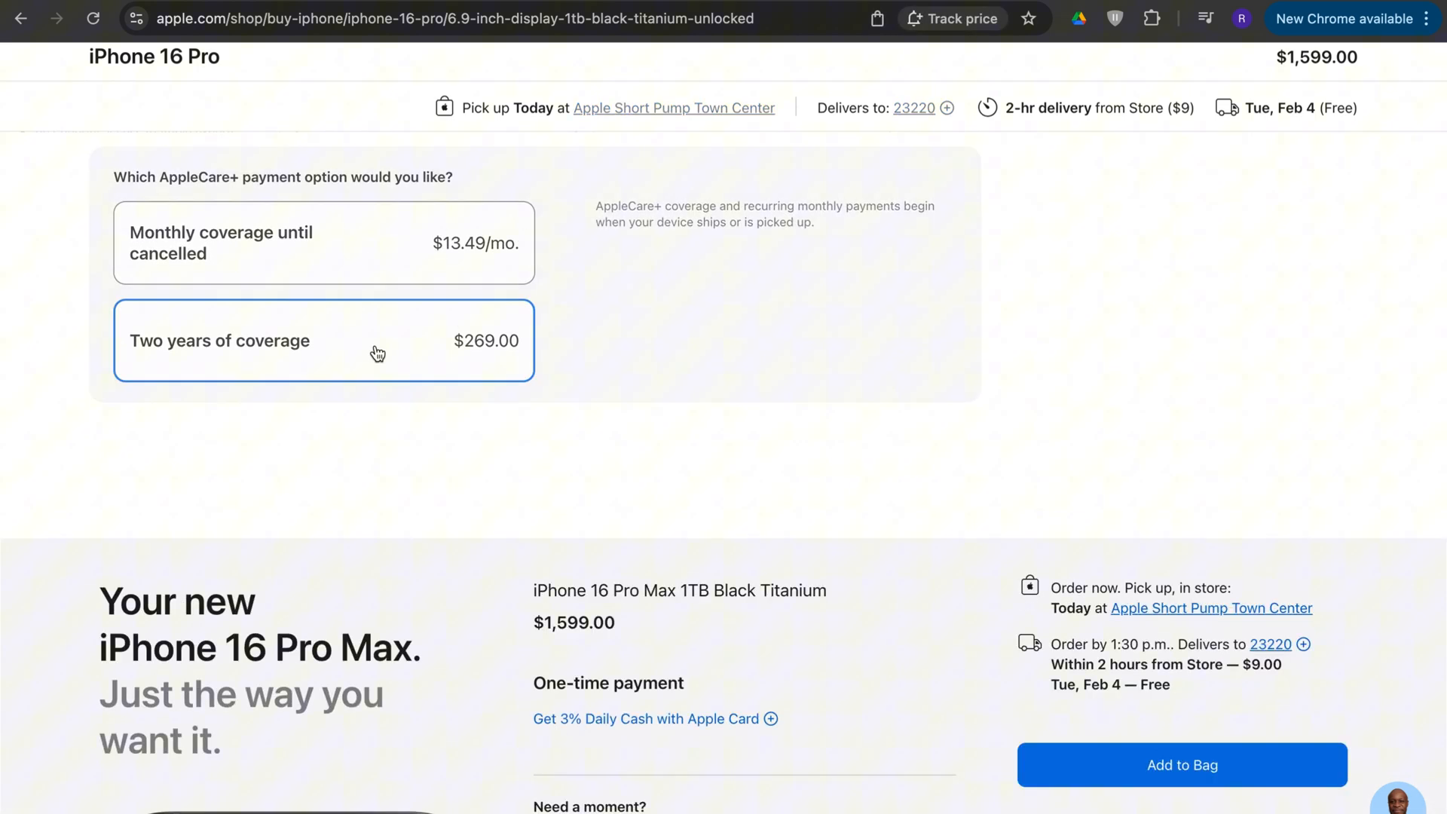
- Add the configured iPhone with two-year AppleCare+ with Theft and Loss to the bag
scroll("down", 3)
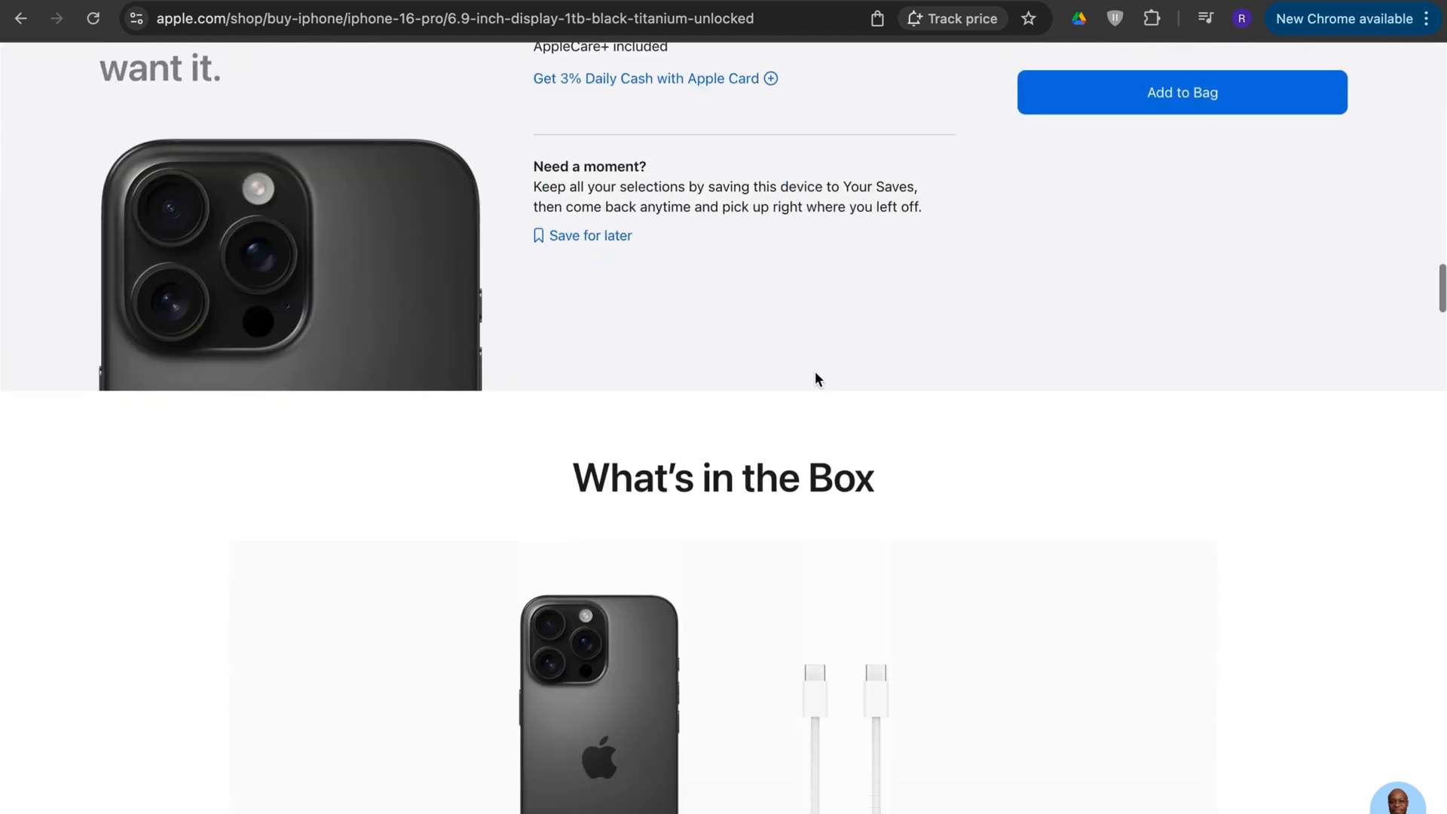
scroll("up", 3)
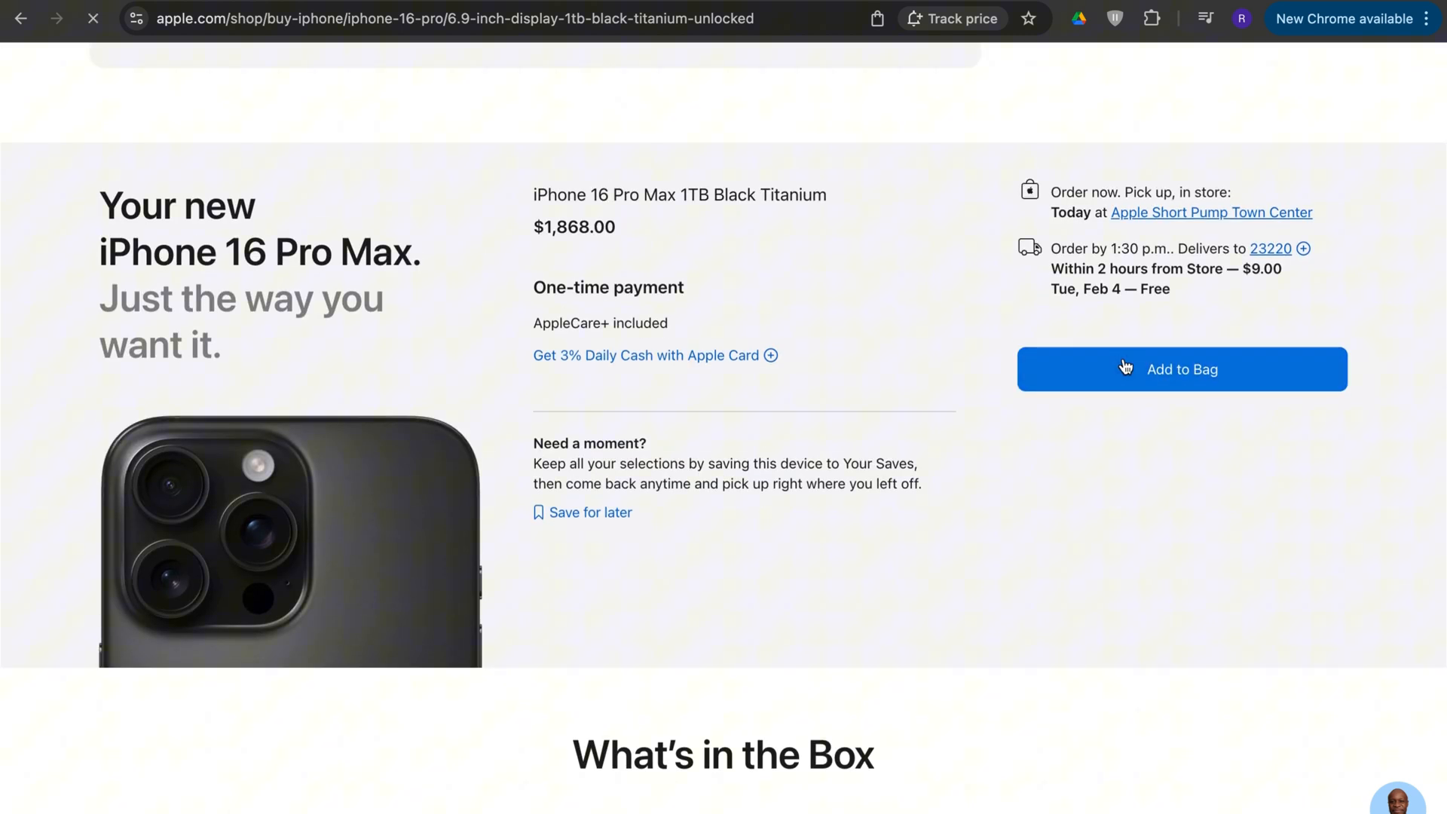
left_click(1180, 369)
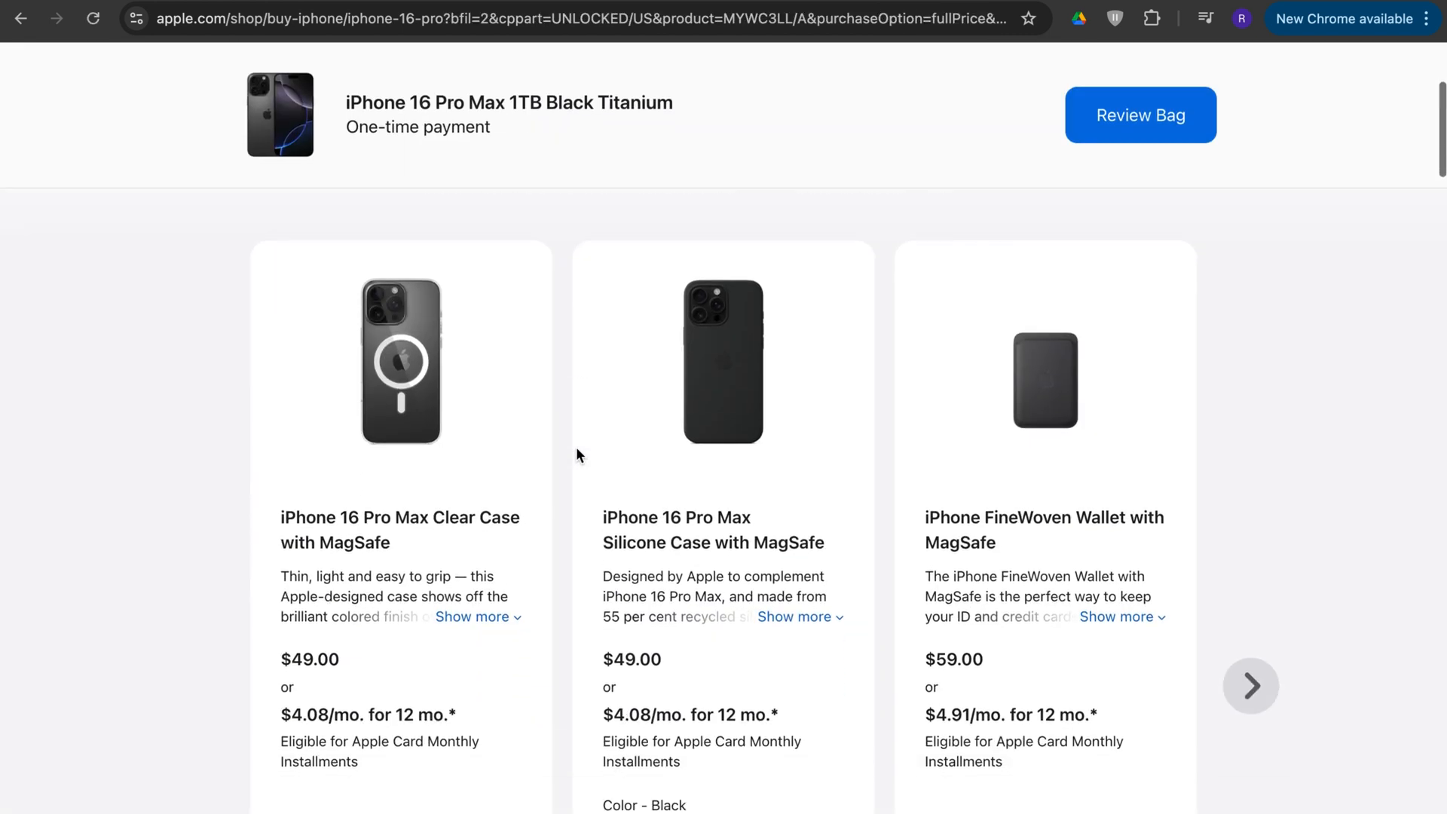
scroll("down", 3)
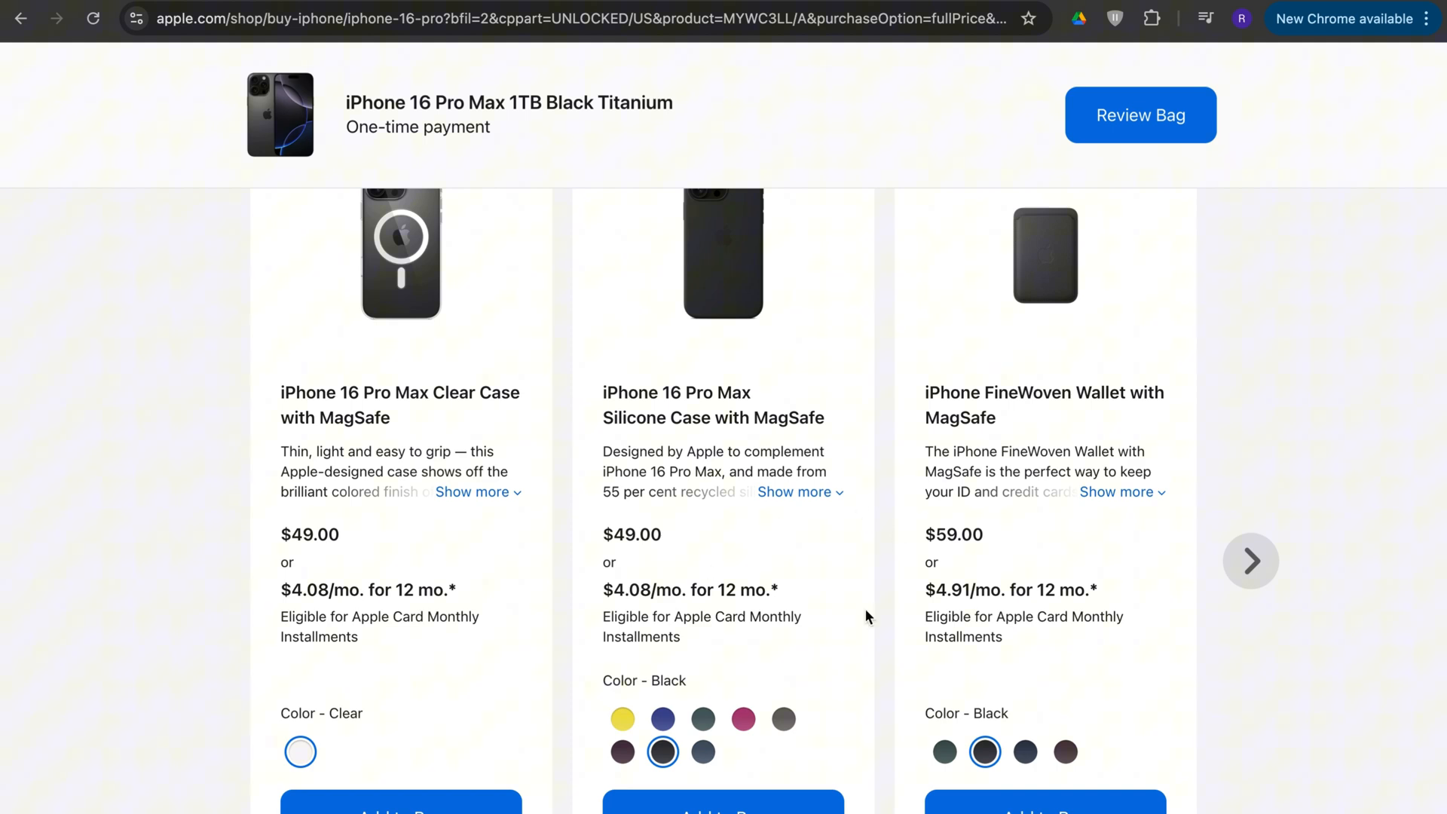
scroll("down", 3)
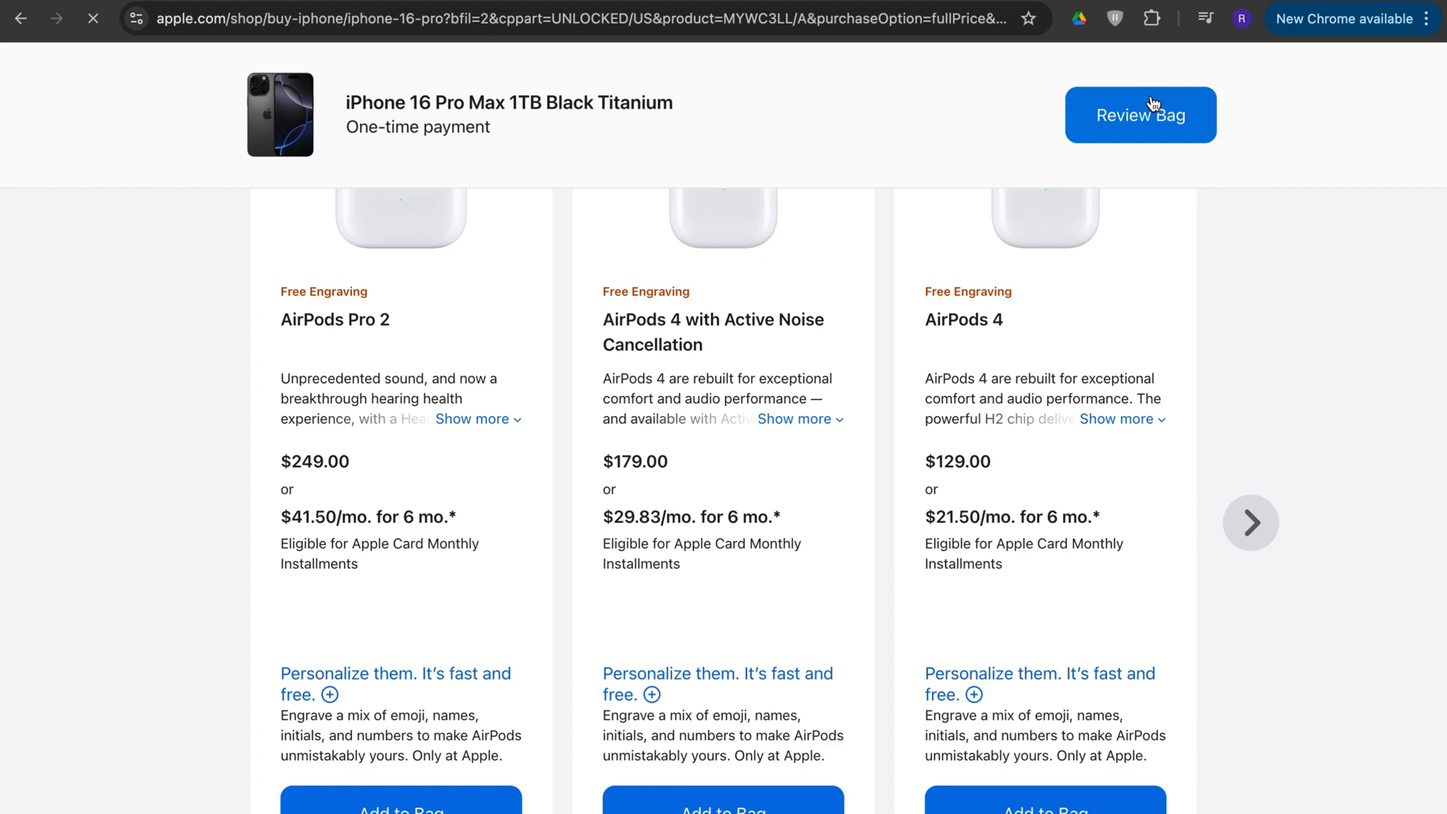
- Review the $2,475.92 bag and start checkout paying in full
left_click(1141, 115)
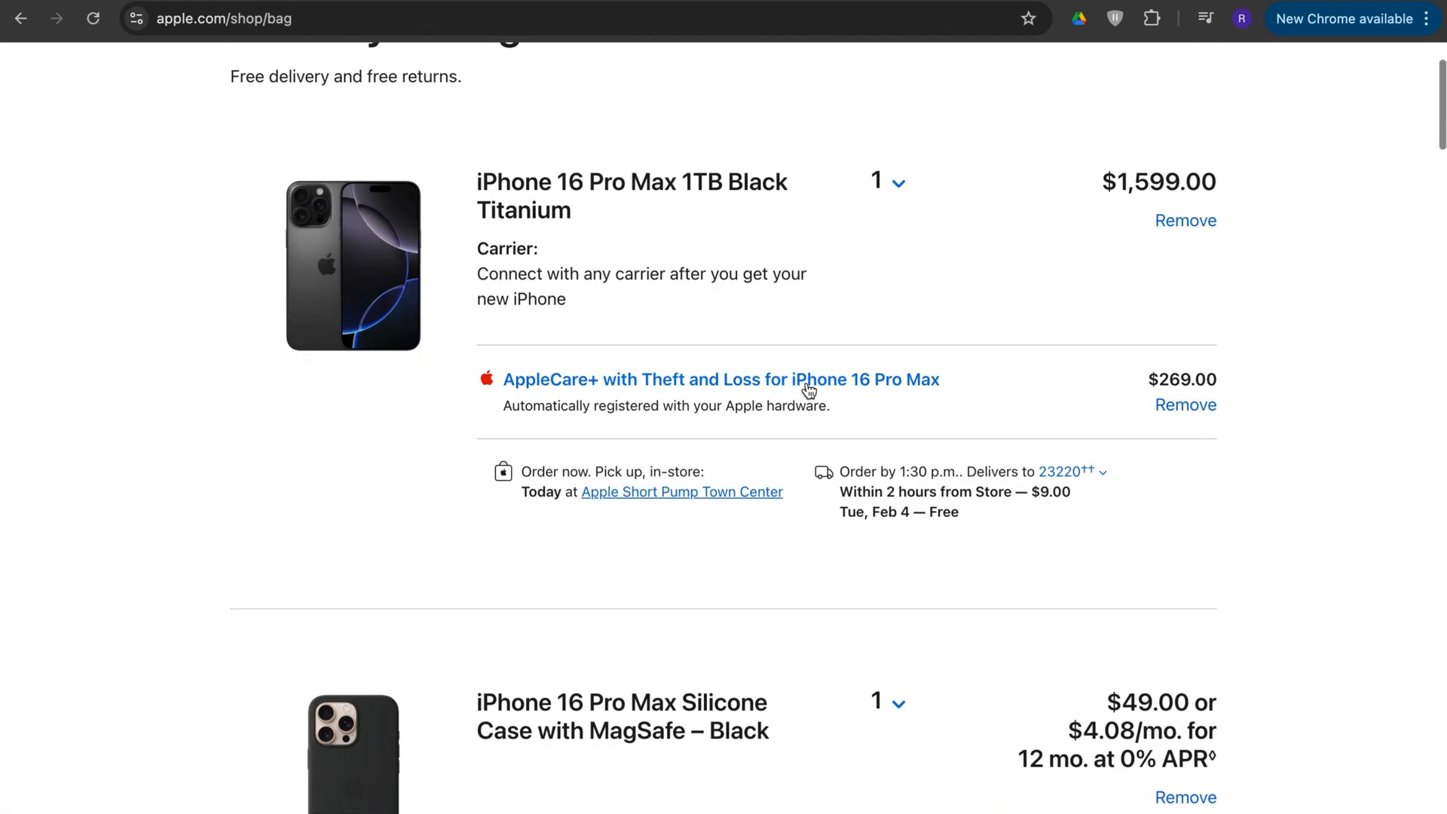
scroll("down", 3)
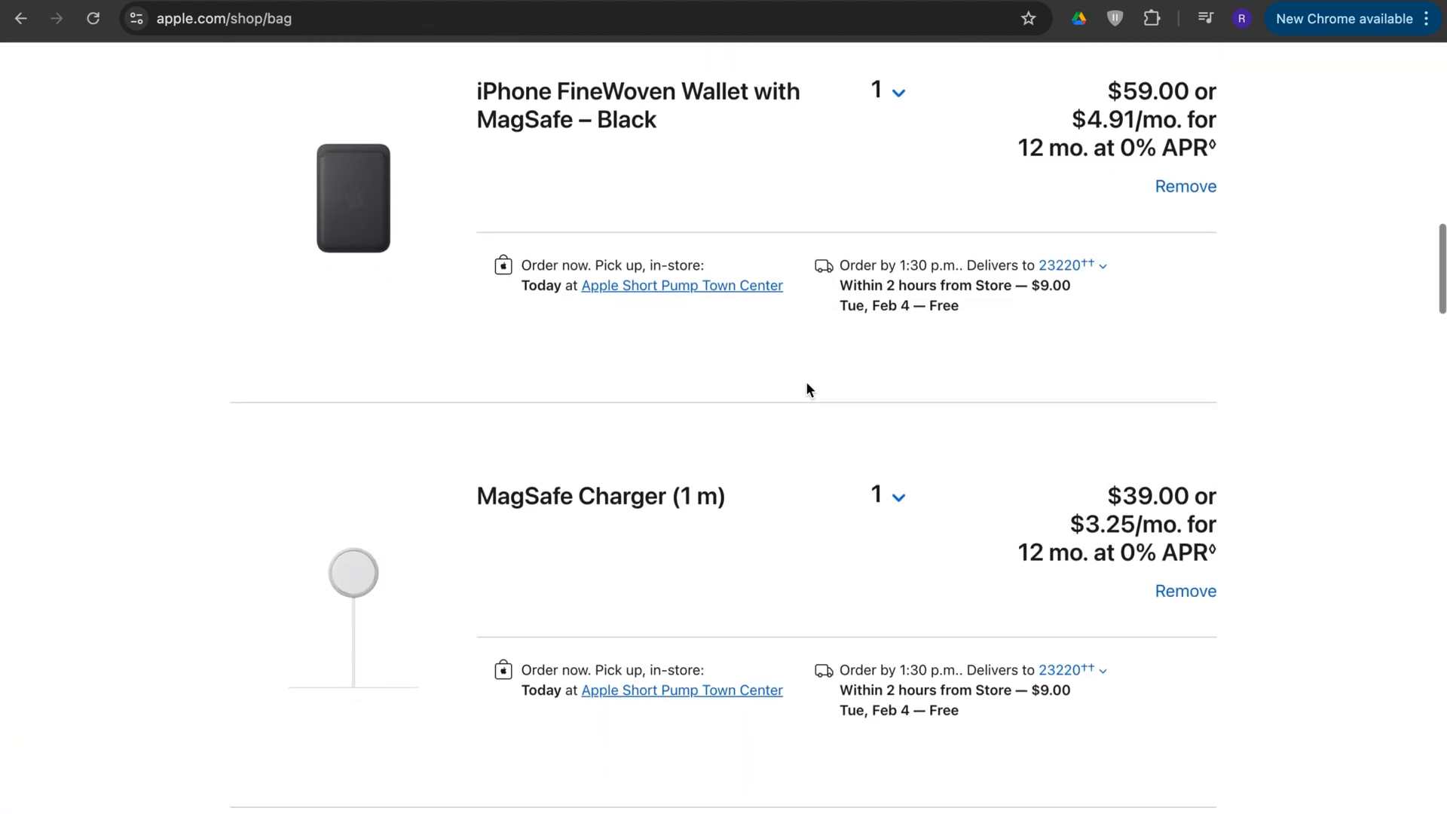
scroll("down", 3)
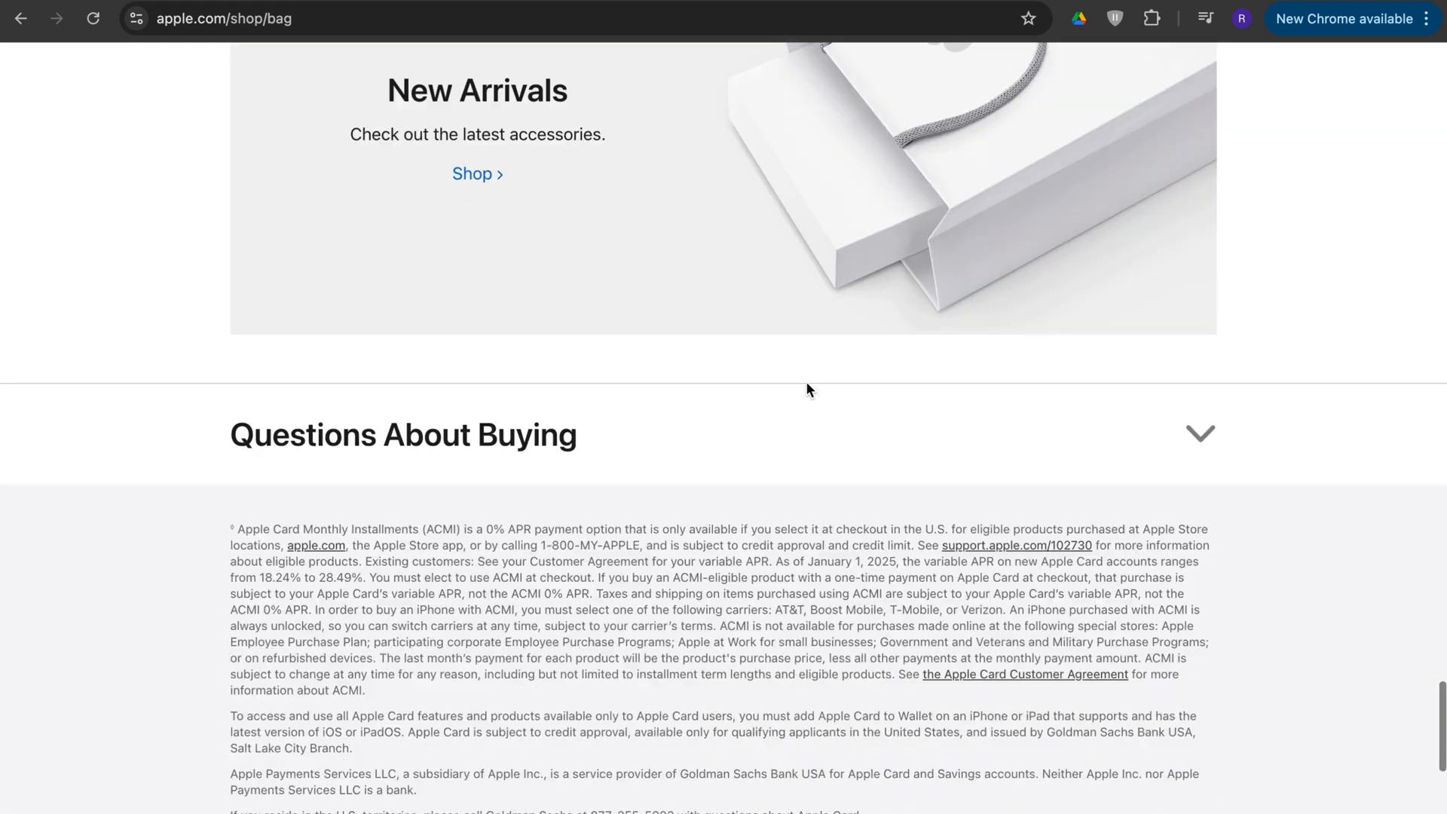
scroll("up", 3)
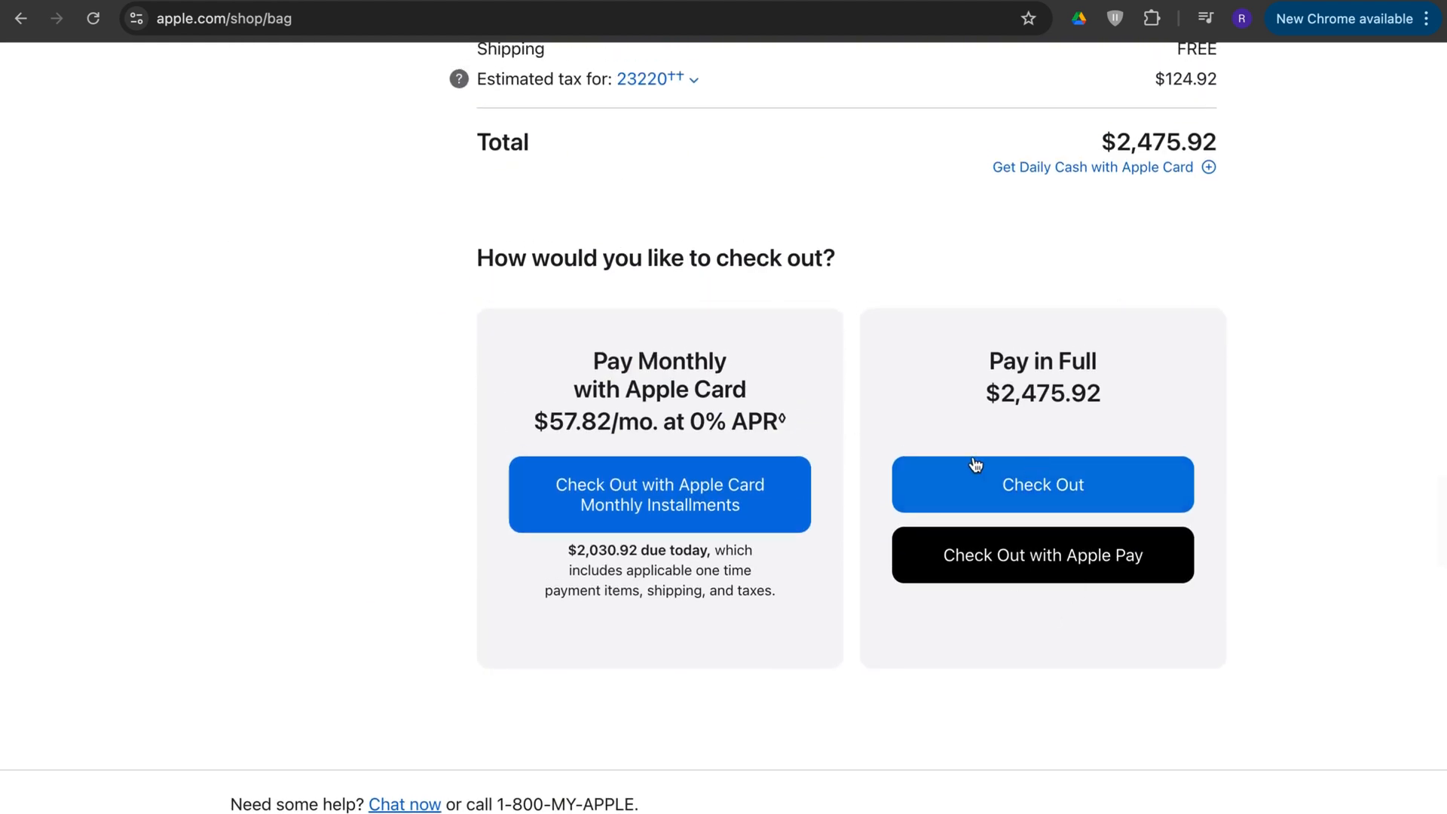
mouse_move(930, 466)
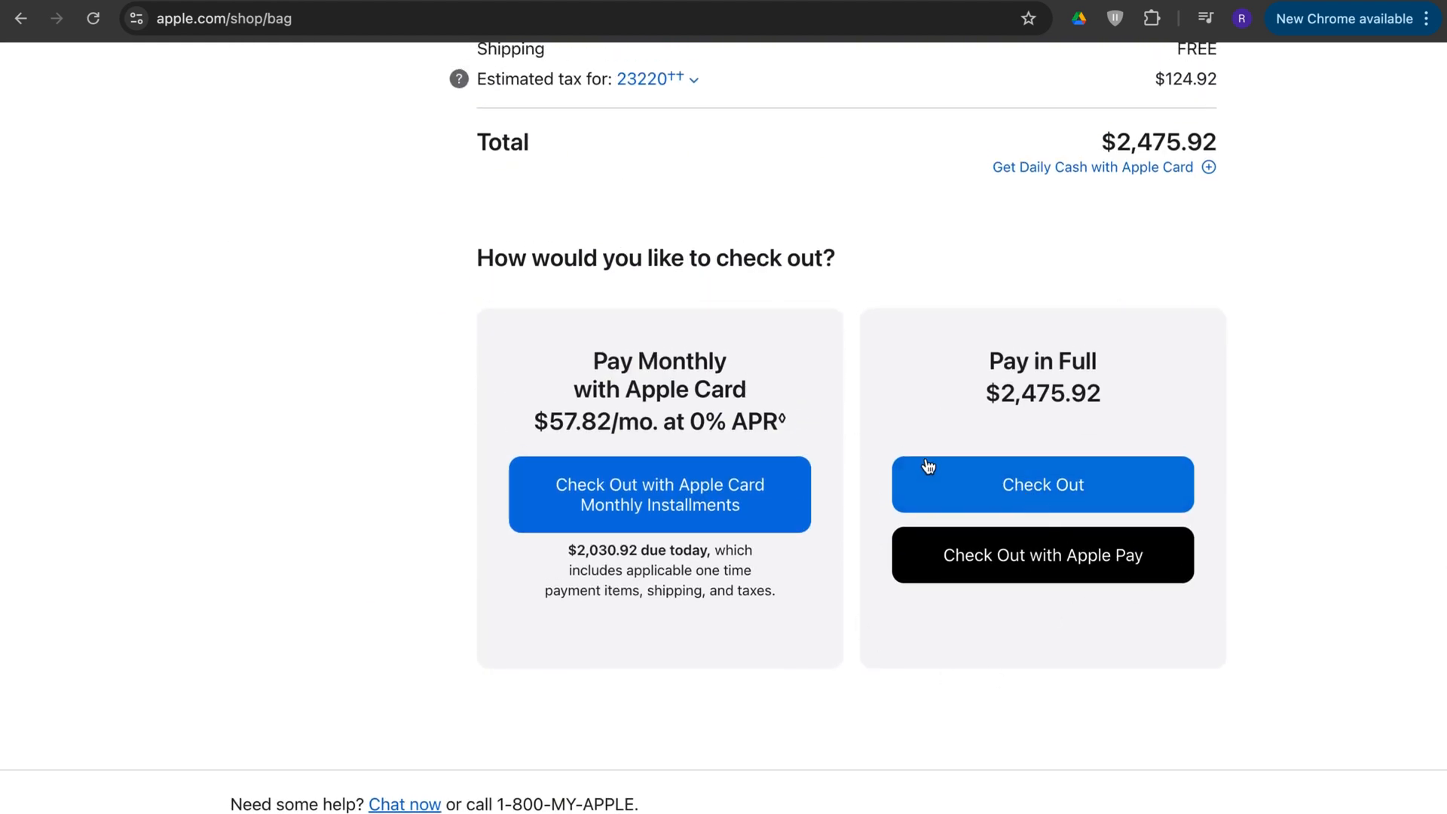
mouse_move(1078, 472)
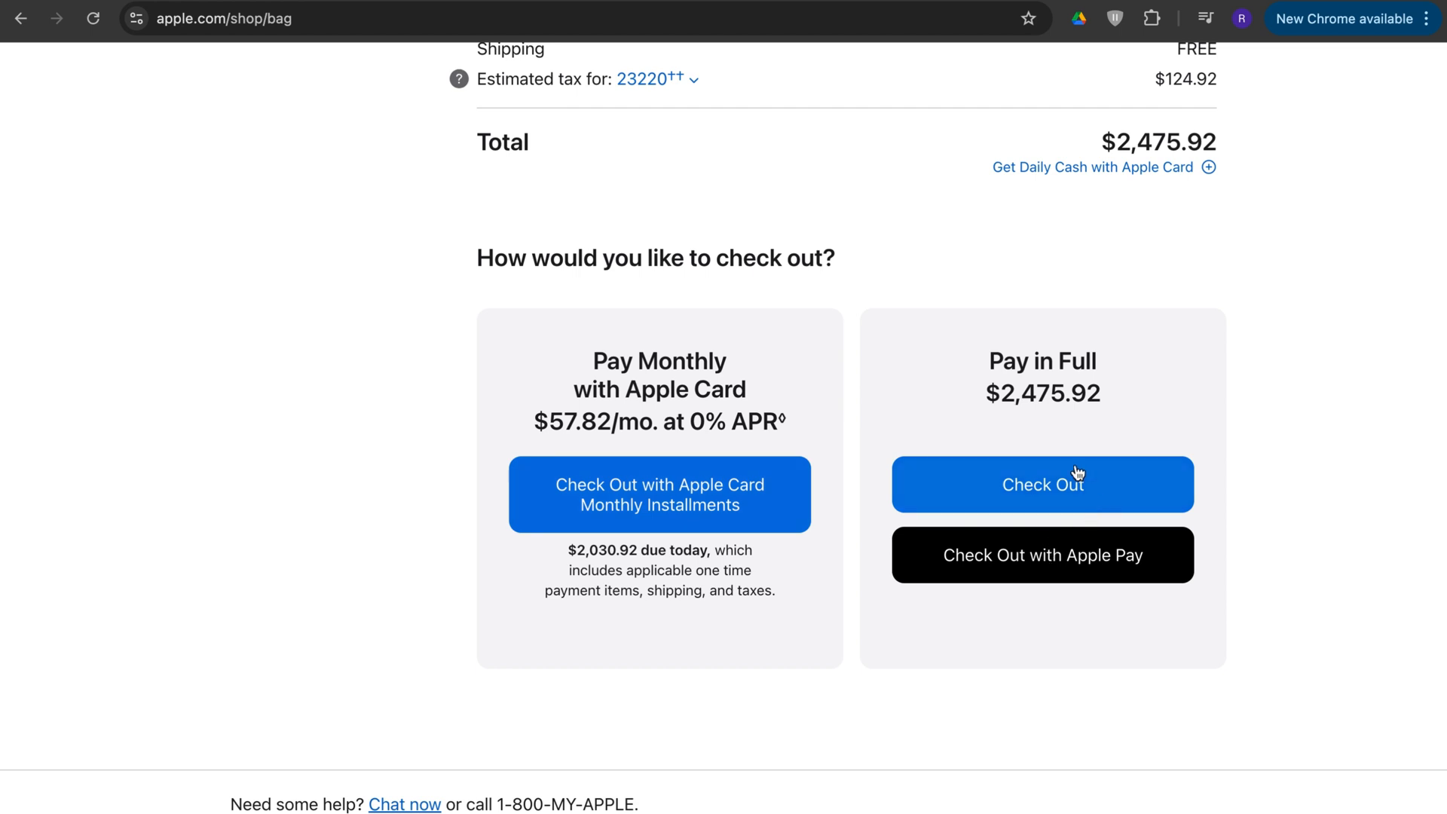
left_click(1042, 484)
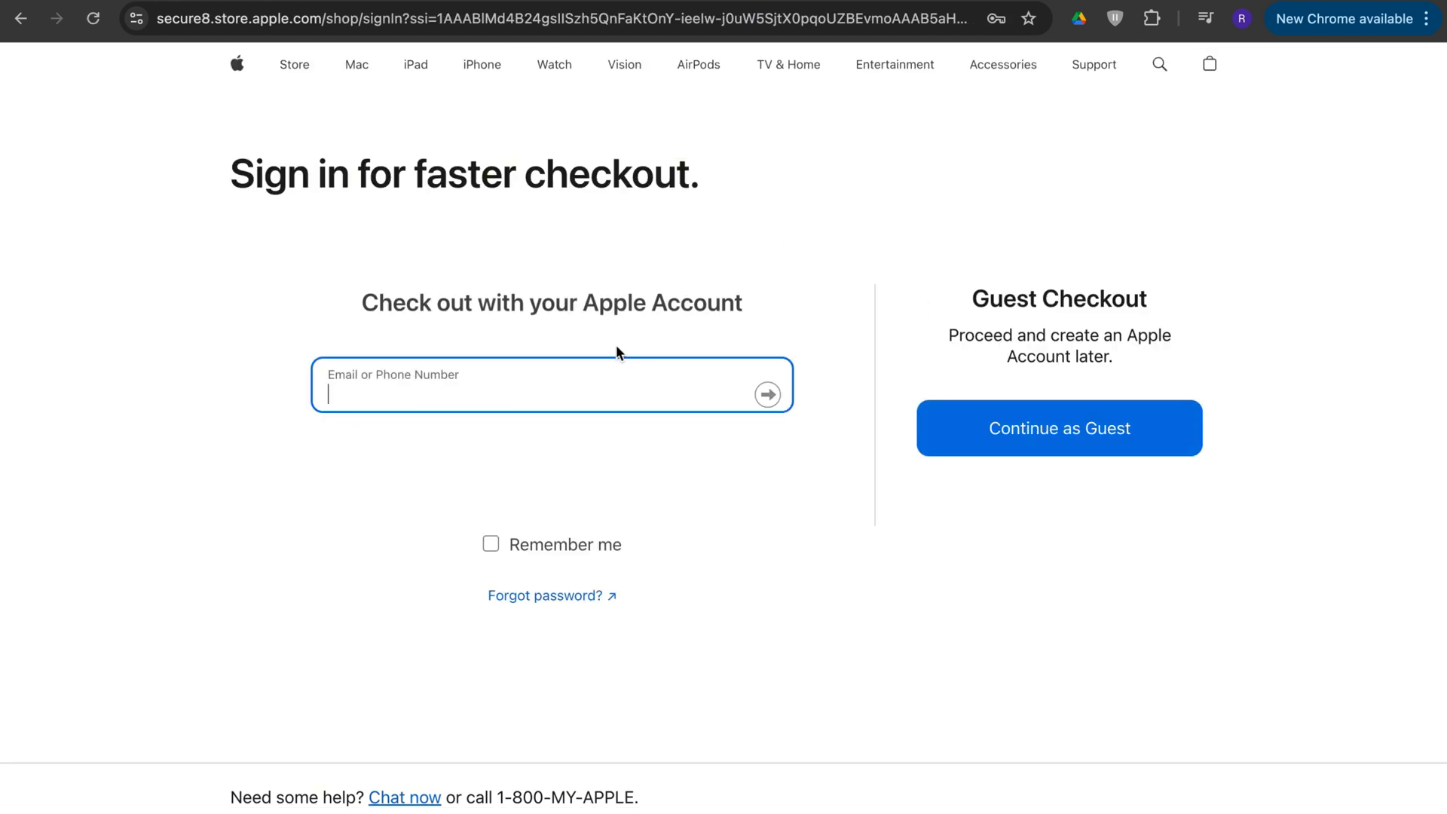
mouse_move(1034, 309)
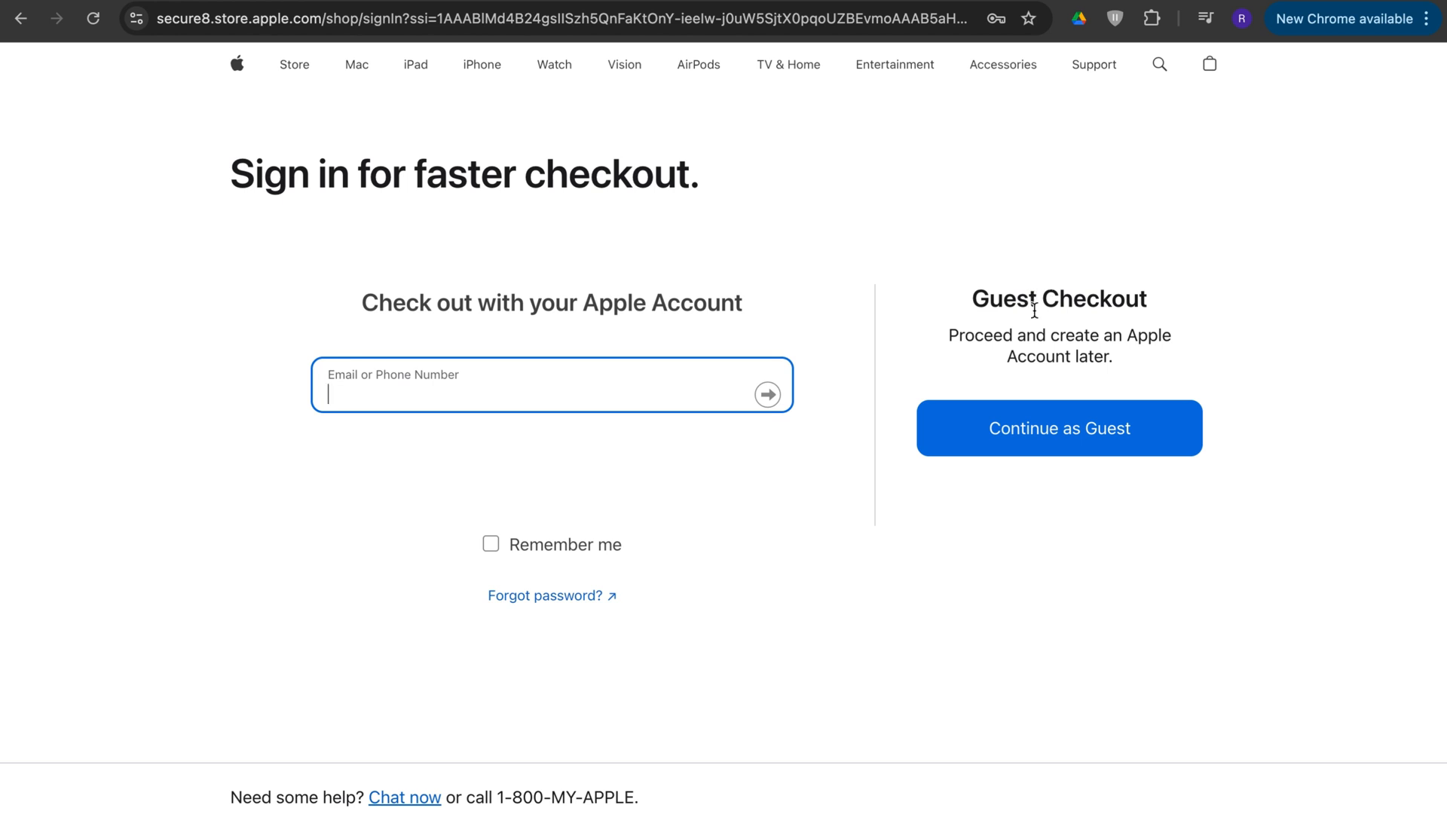
- Continue as a guest and choose free Tue, Feb 4 express delivery
left_click(1058, 427)
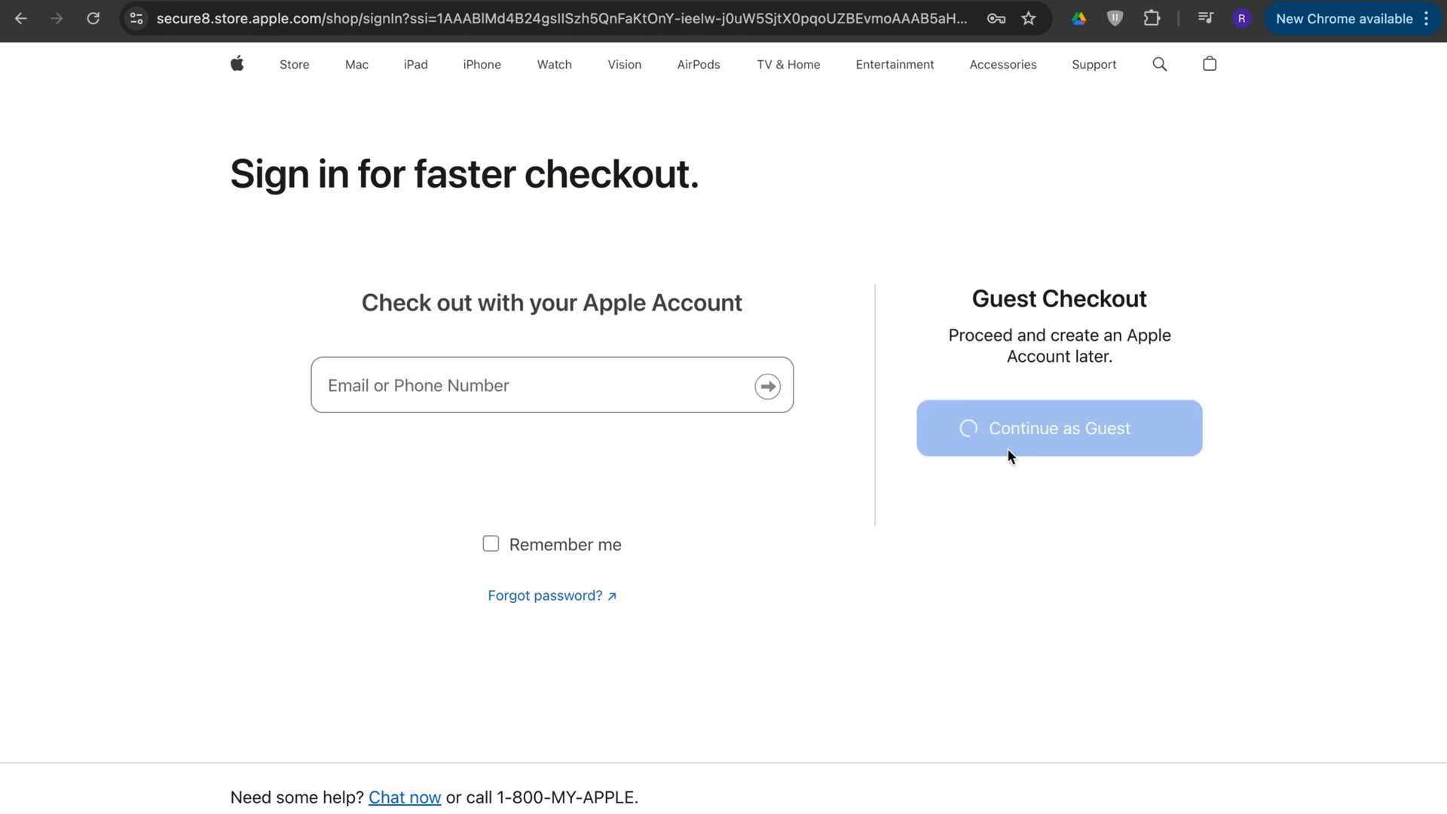
mouse_move(1099, 470)
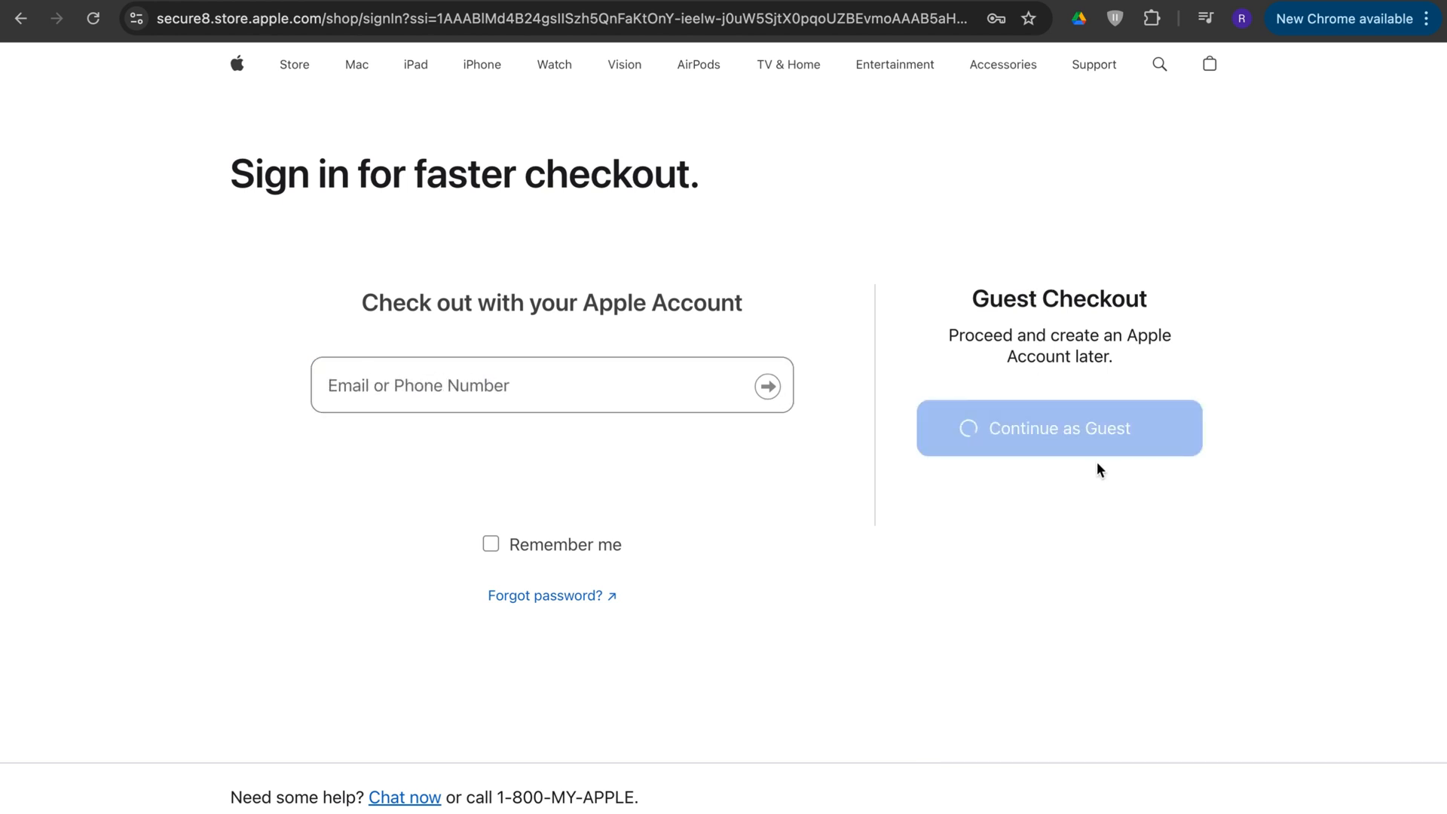
left_click(1058, 427)
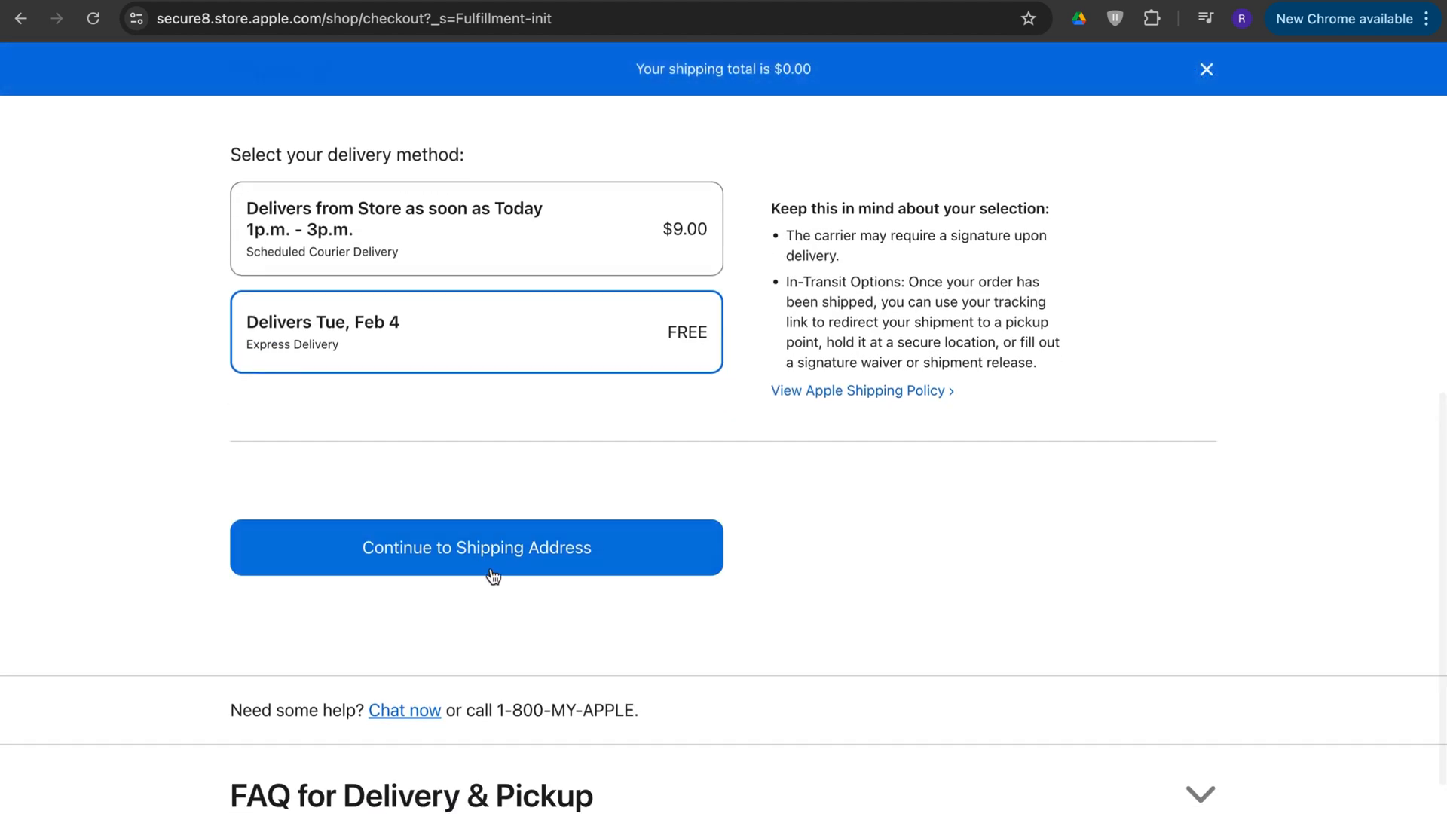
- Continue to the shipping address form prefilled with 23220, Richmond, VA
left_click(476, 545)
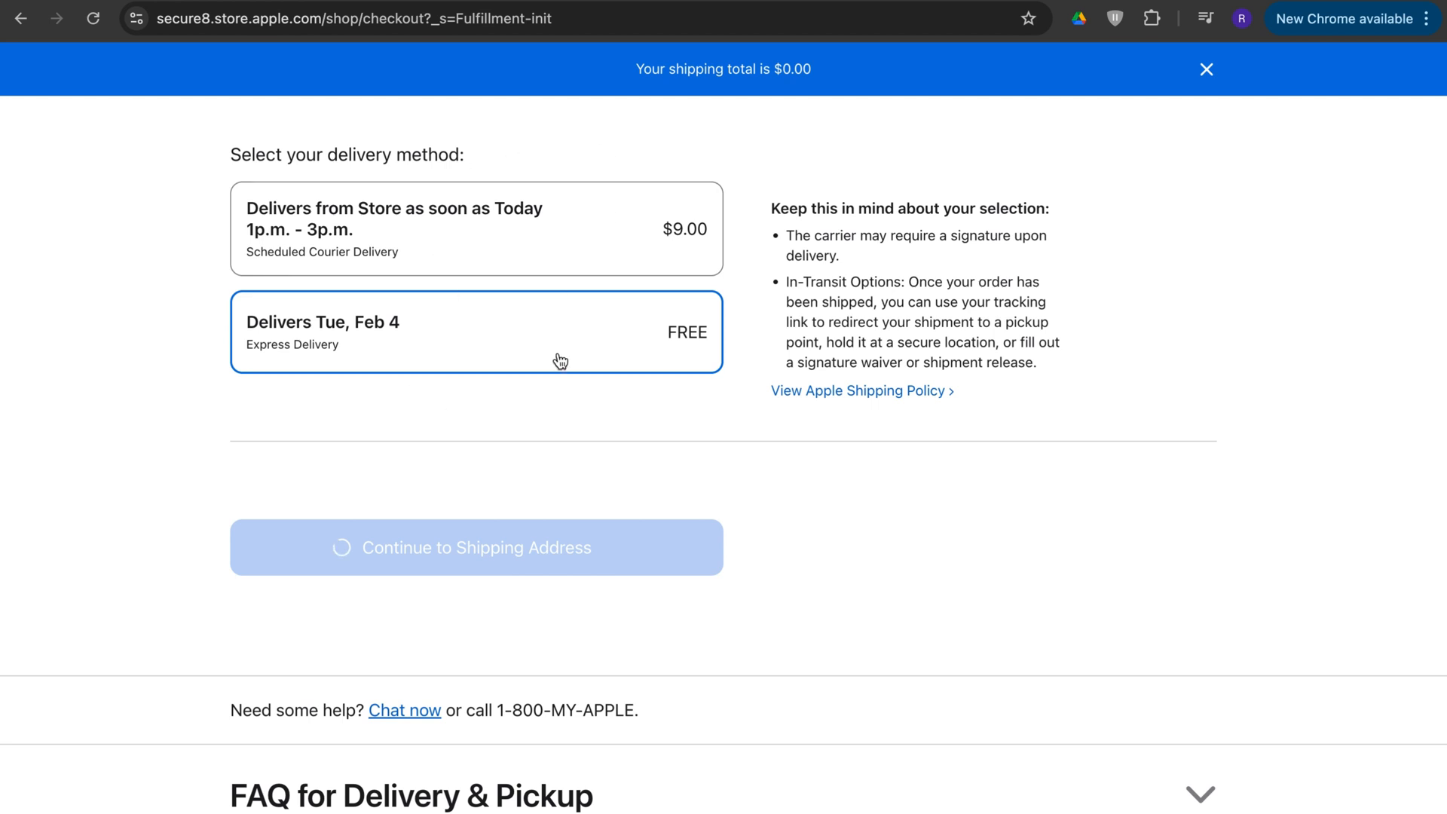
mouse_move(500, 398)
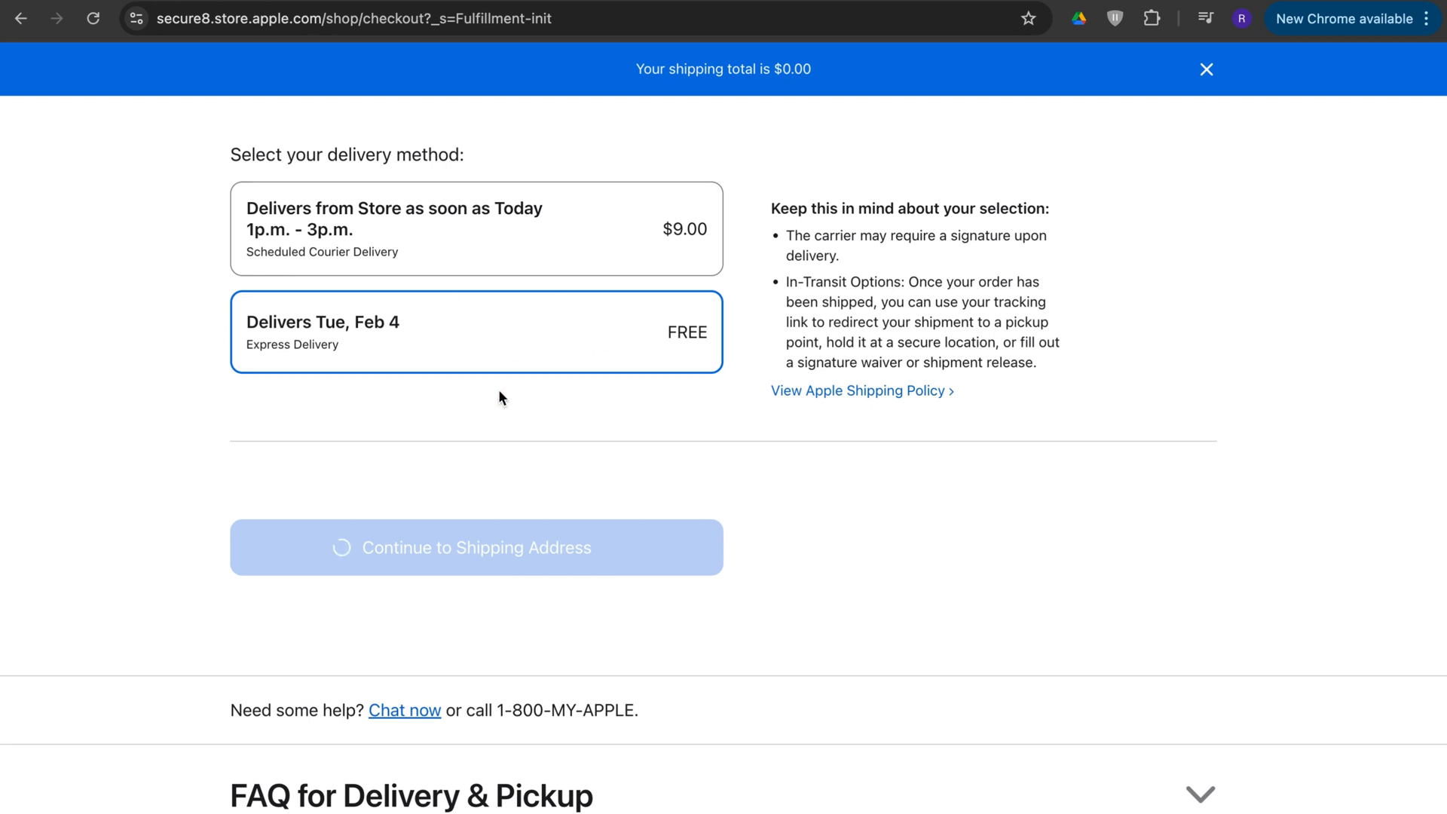
mouse_move(482, 627)
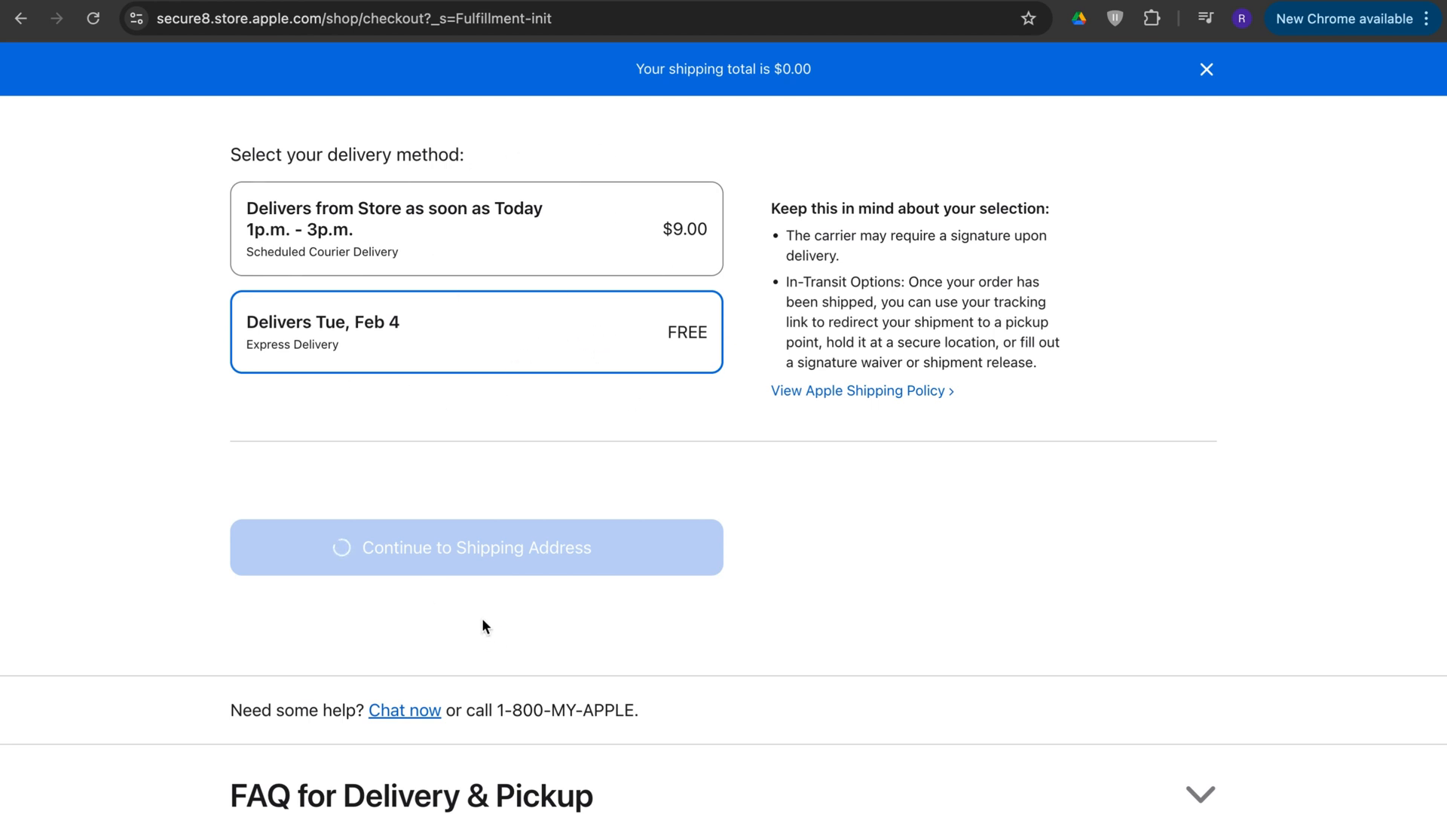
left_click(477, 548)
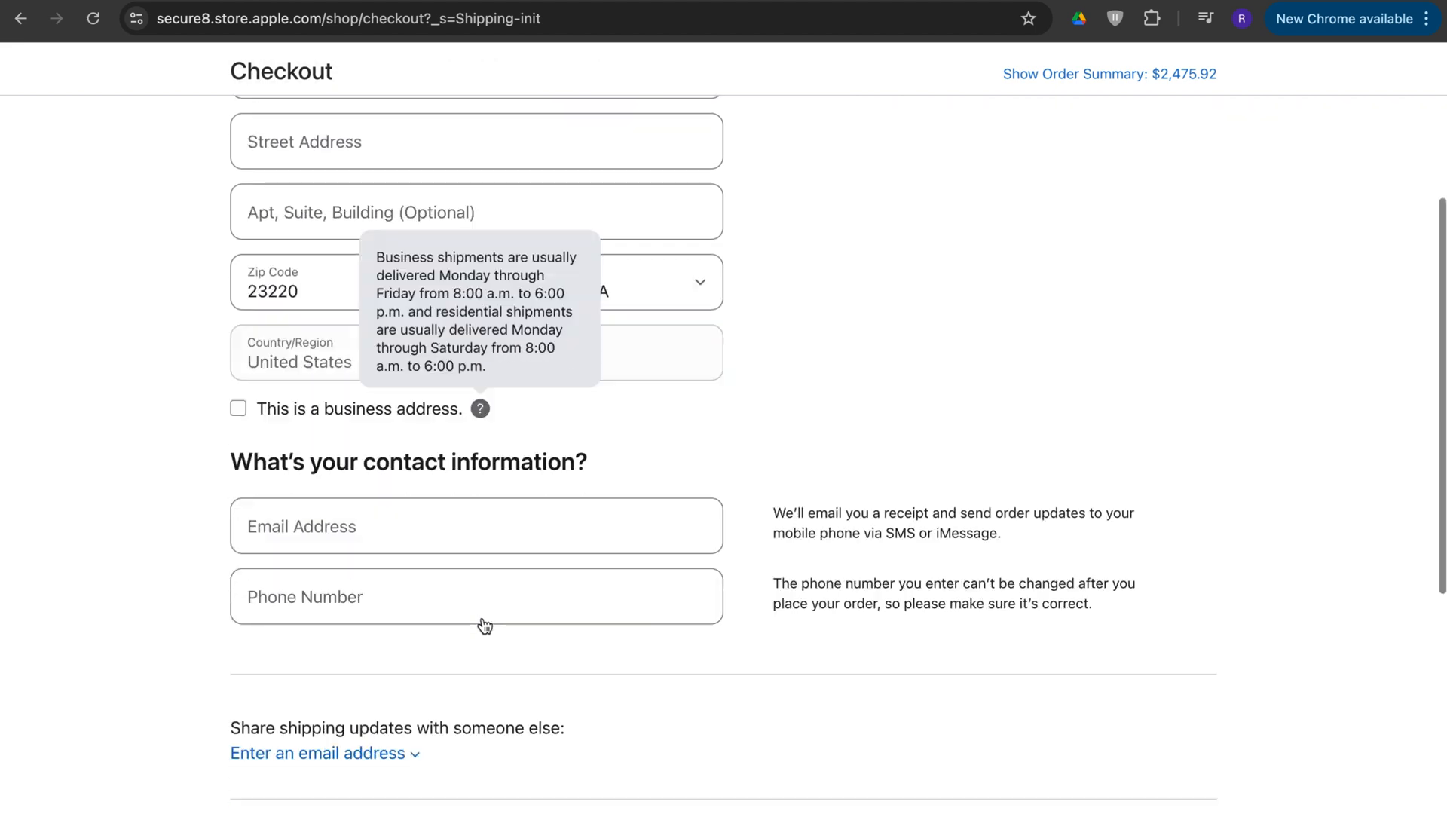
scroll("up", 3)
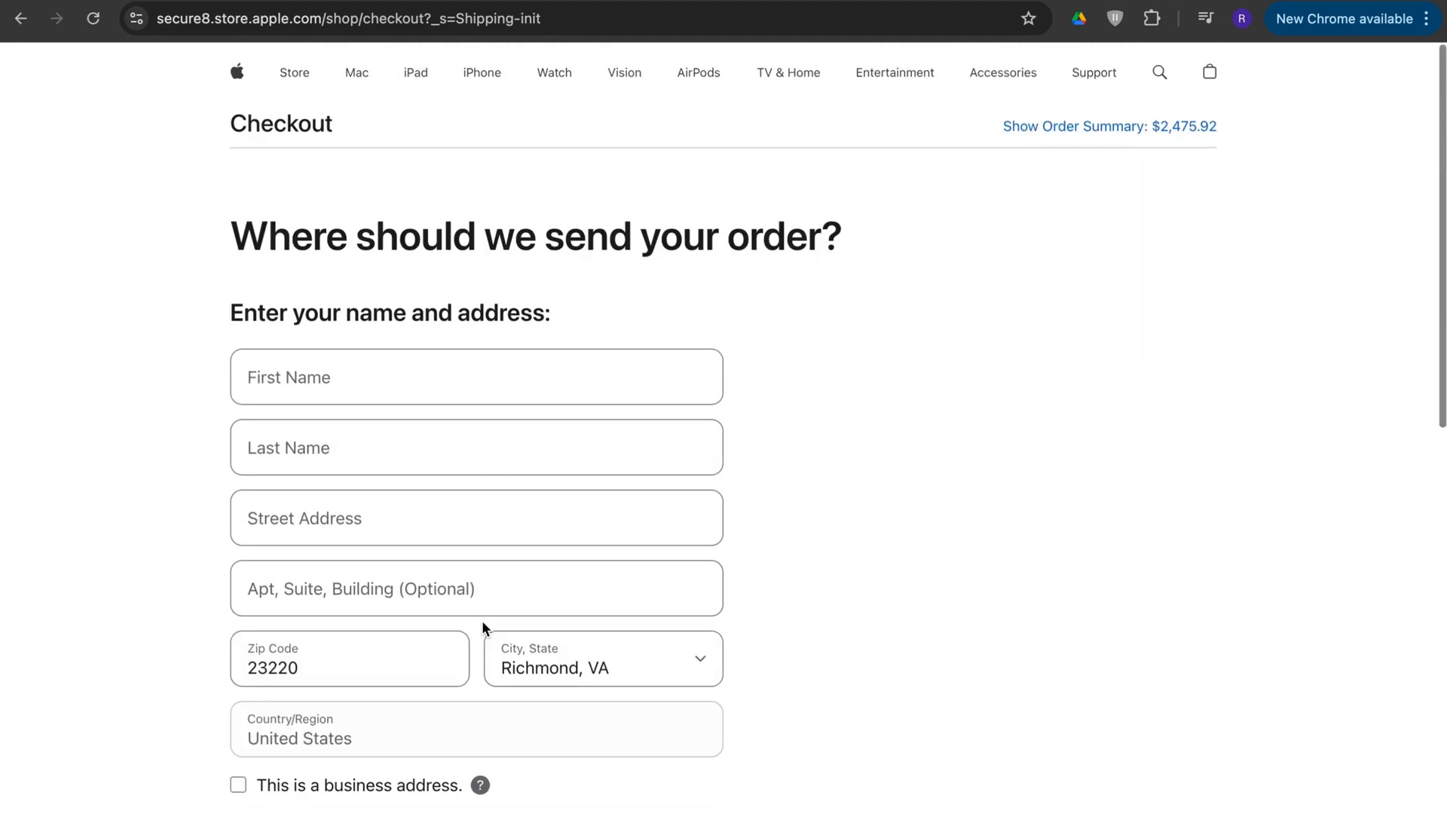